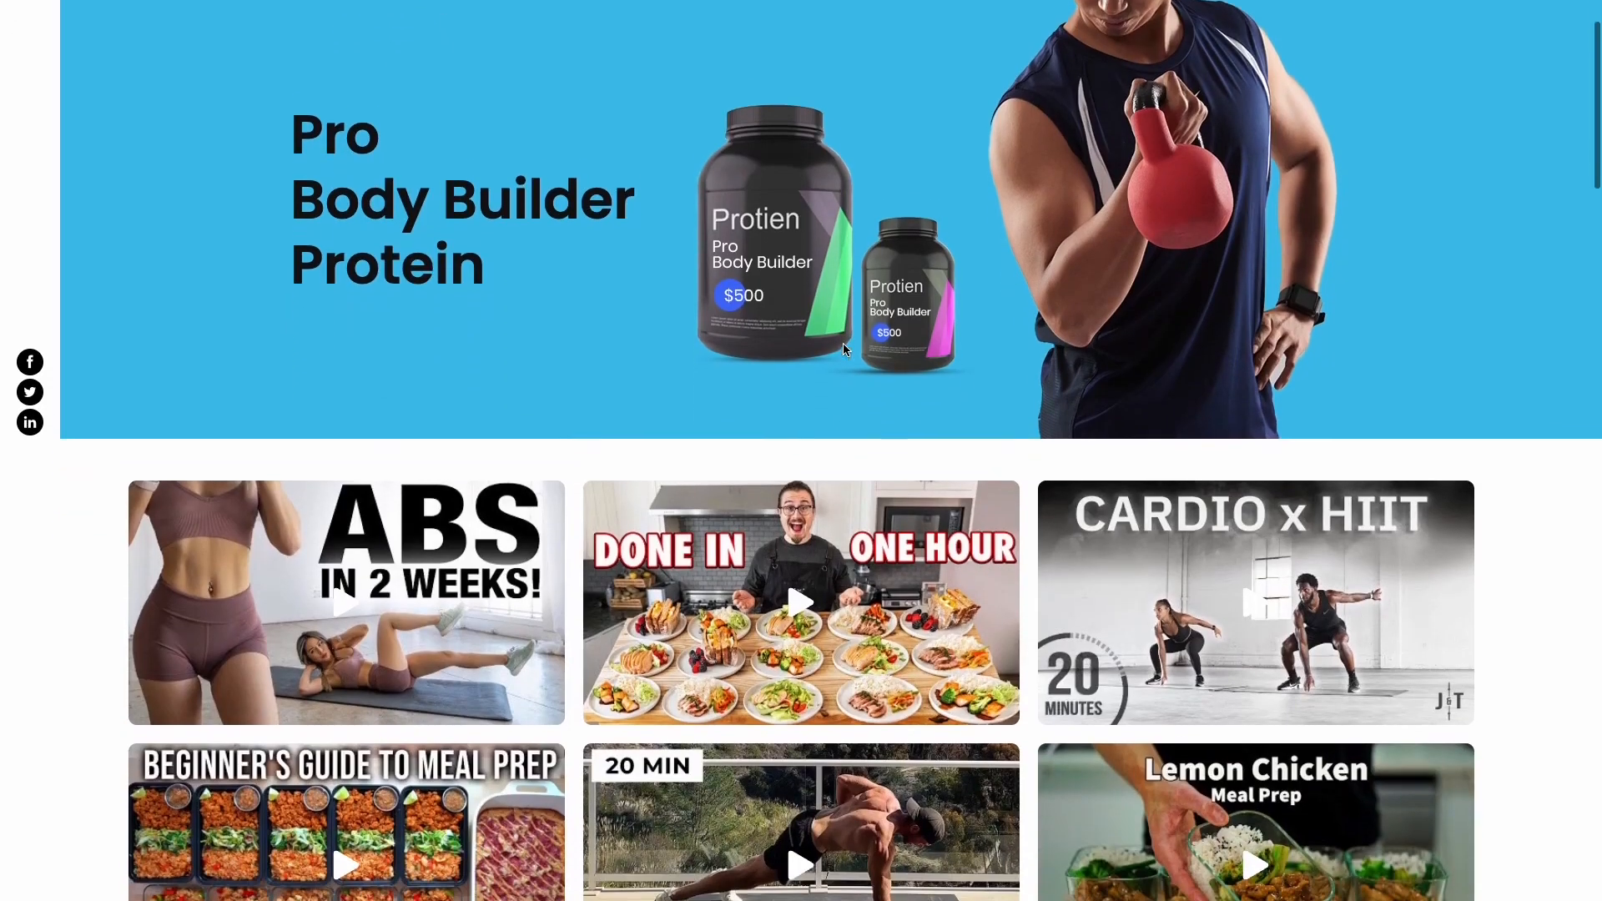
# Preview the demo gallery: play the Lemon Chicken video in a popup, then the desk accessories video
pyautogui.scroll(-3)
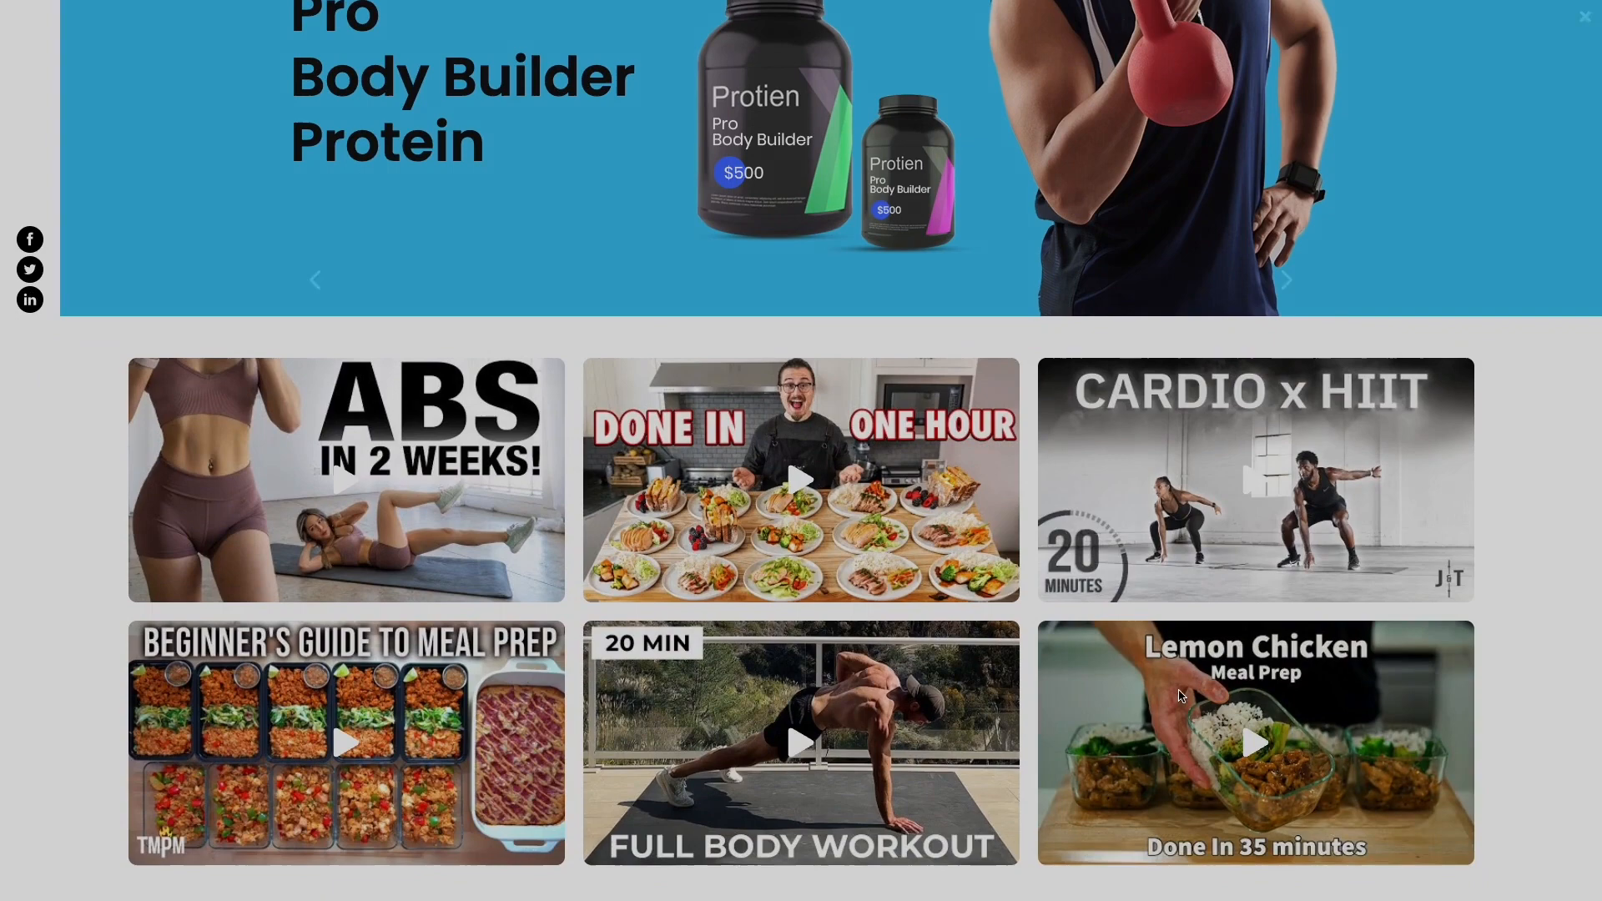
pyautogui.click(1254, 743)
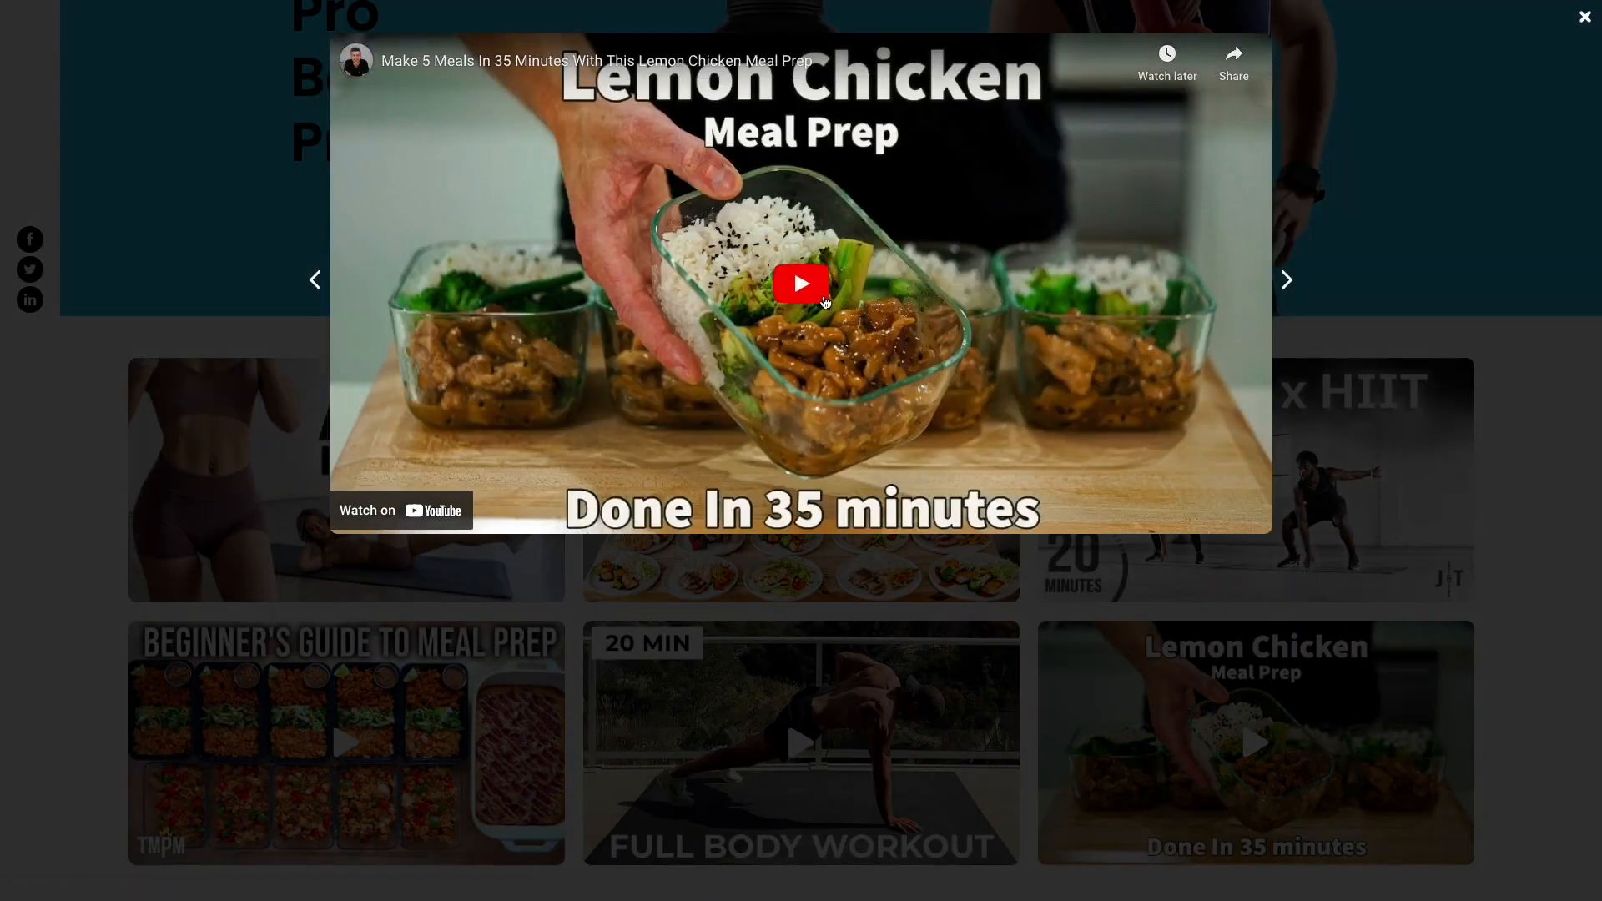
pyautogui.click(800, 284)
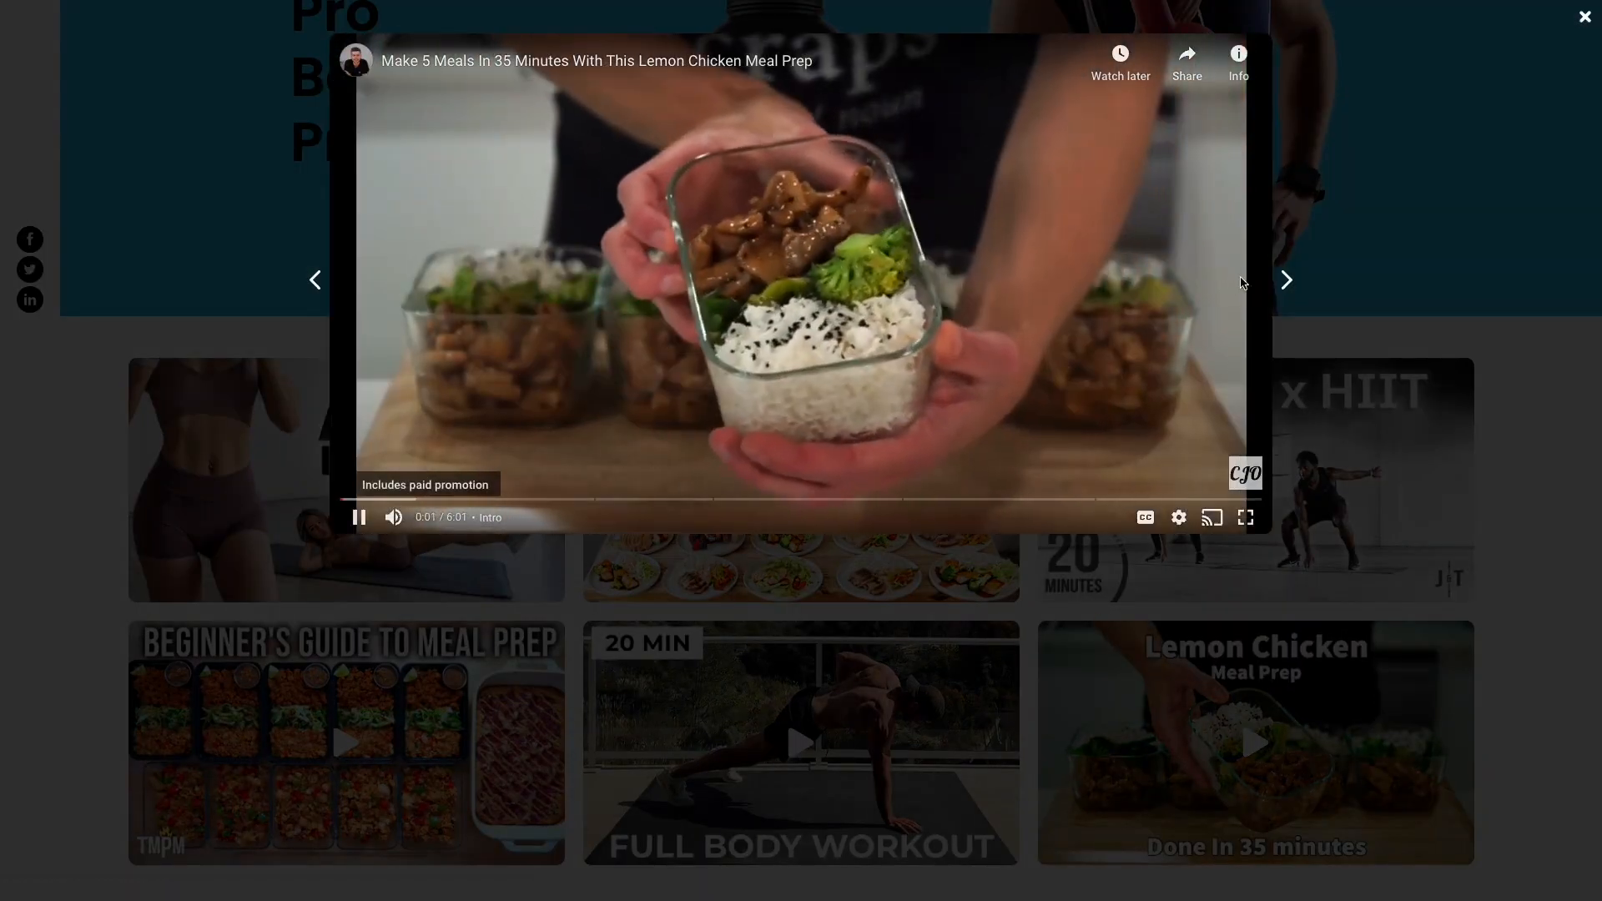
pyautogui.click(1285, 280)
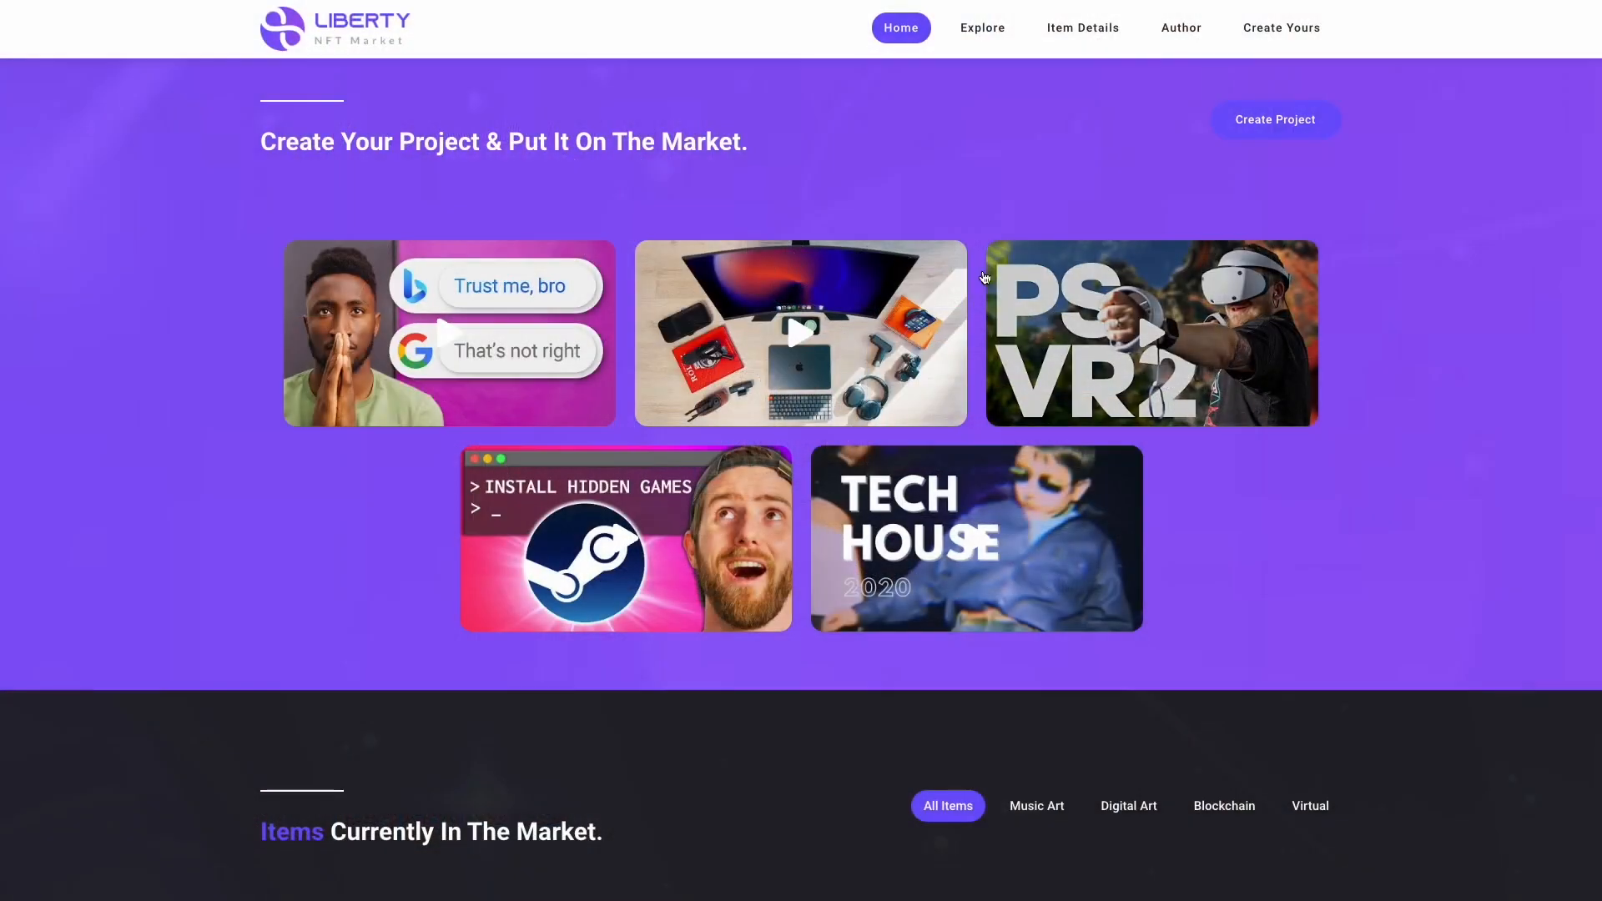
pyautogui.click(799, 332)
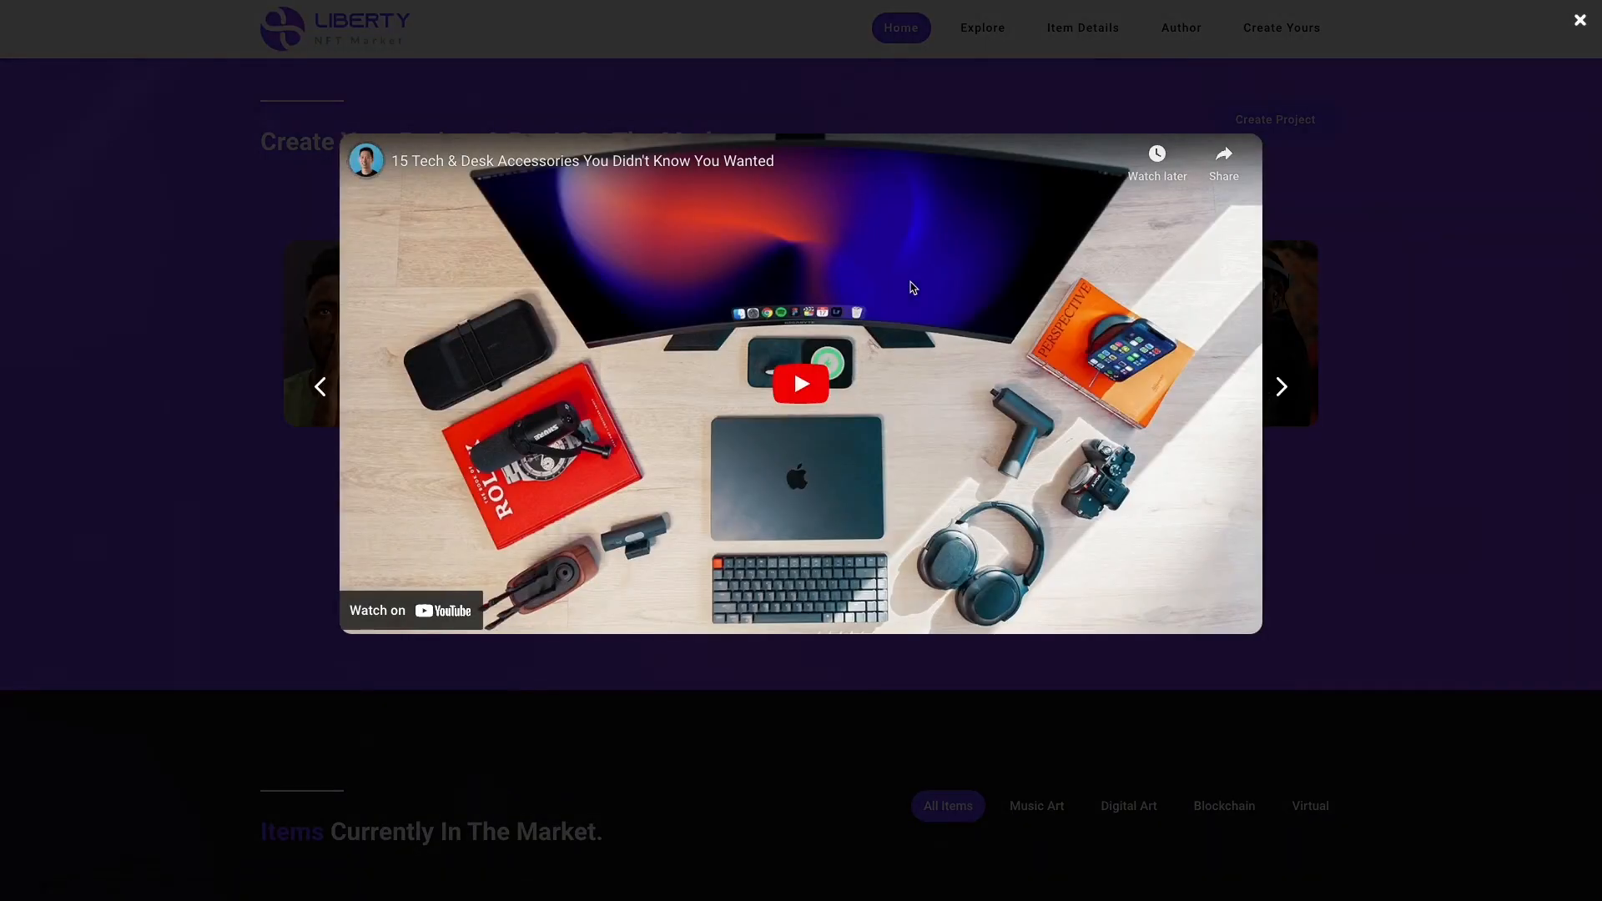
pyautogui.click(1580, 20)
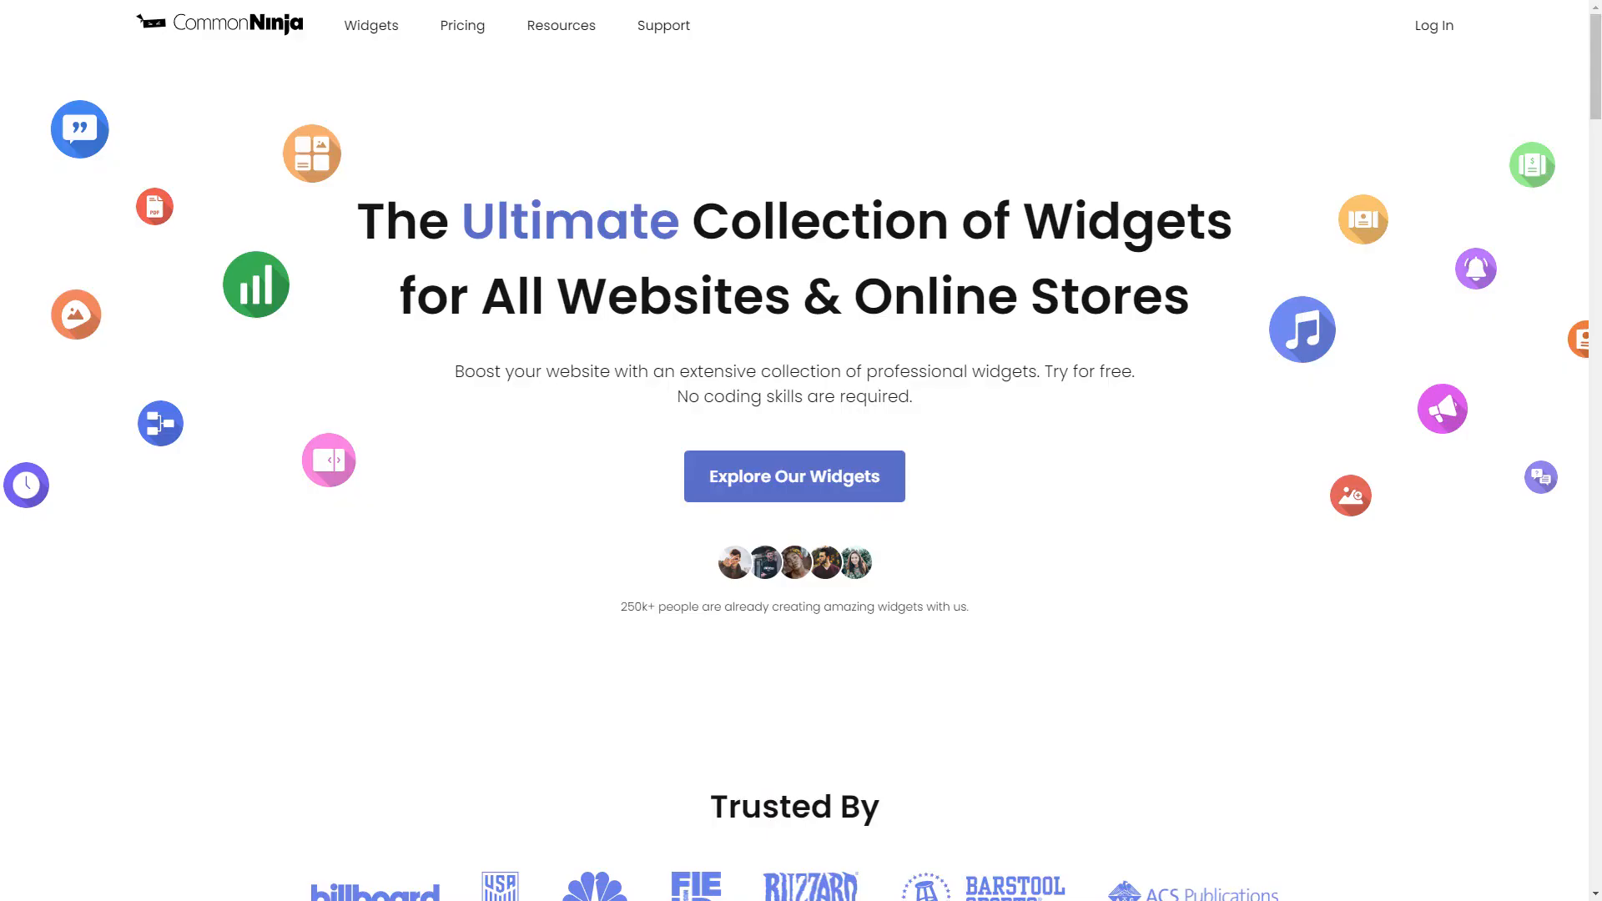
# Browse the widget catalog to Video Gallery and start creating a new gallery
pyautogui.click(793, 476)
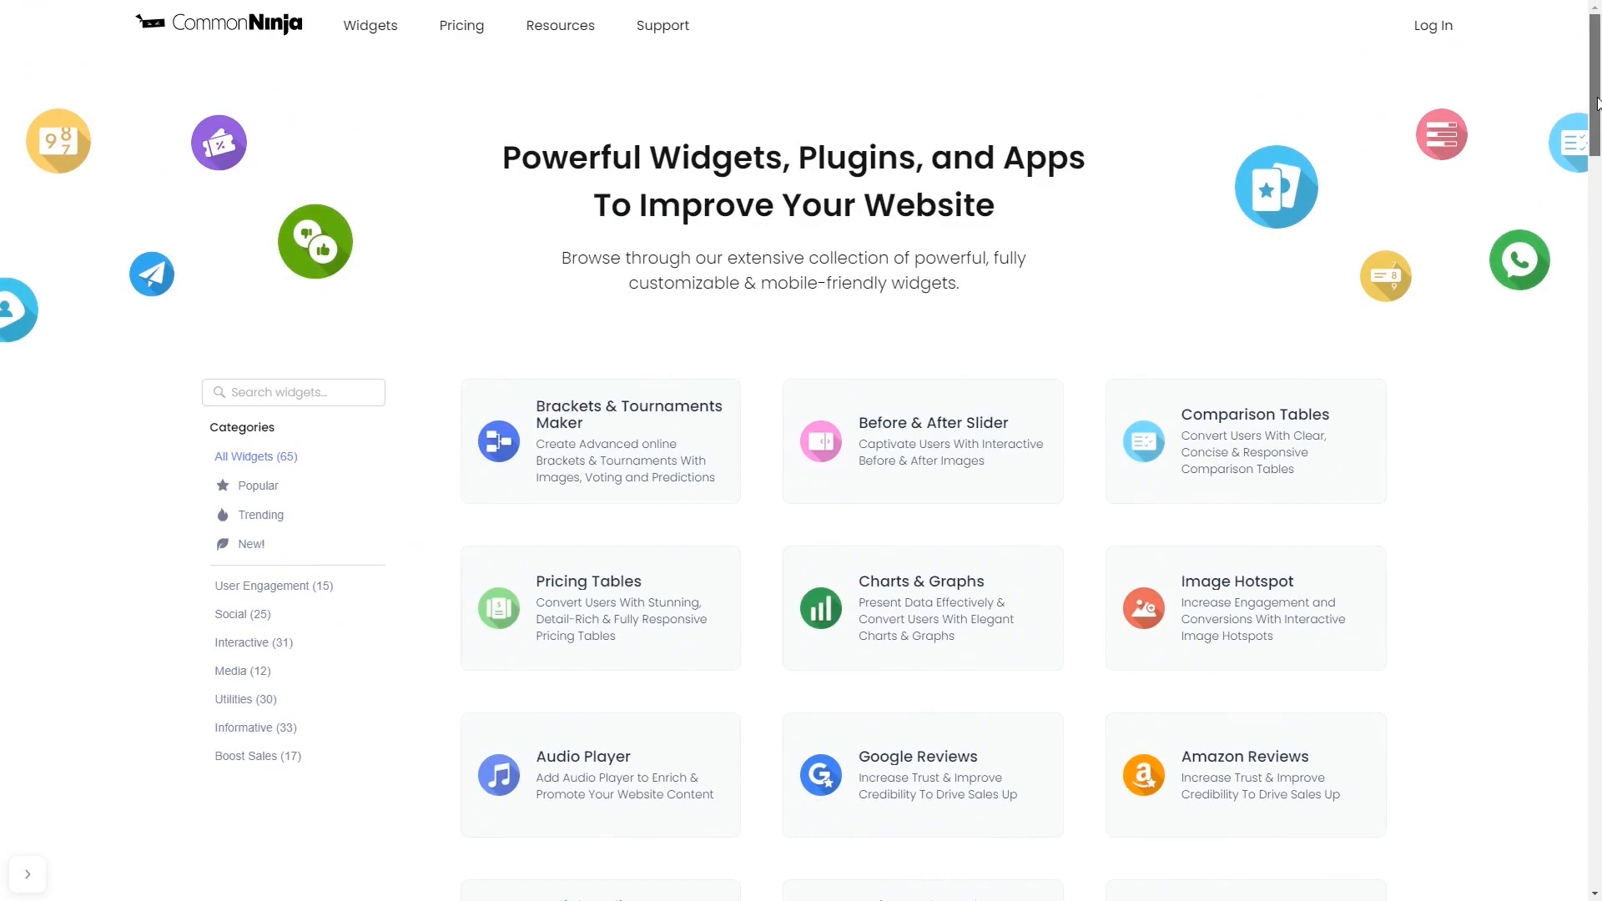
pyautogui.scroll(-3)
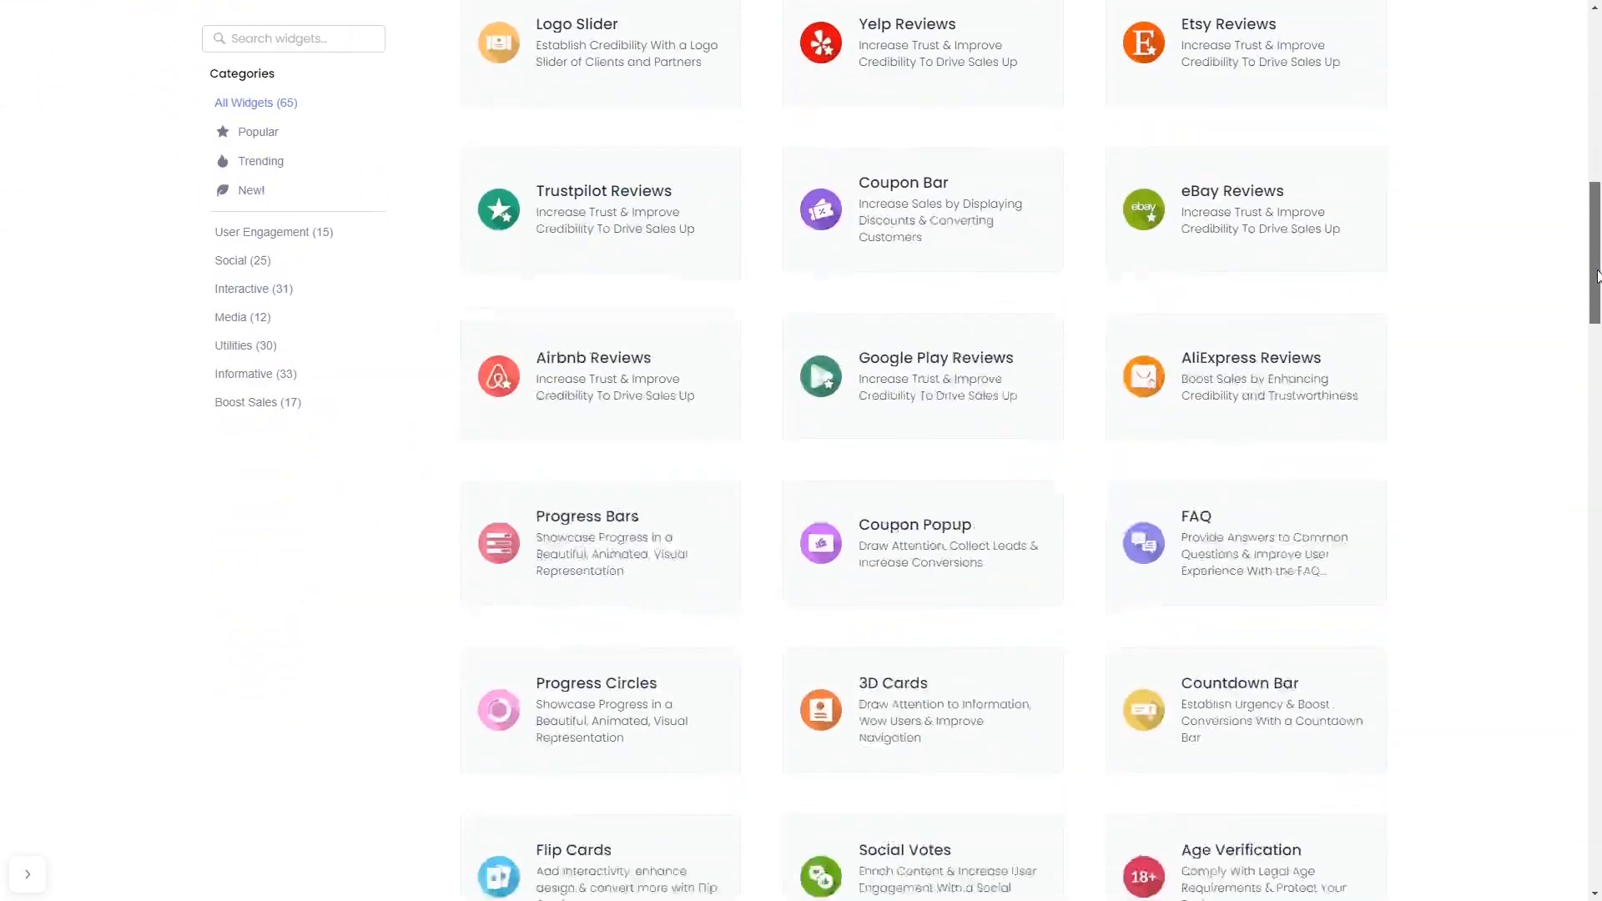
pyautogui.scroll(-3)
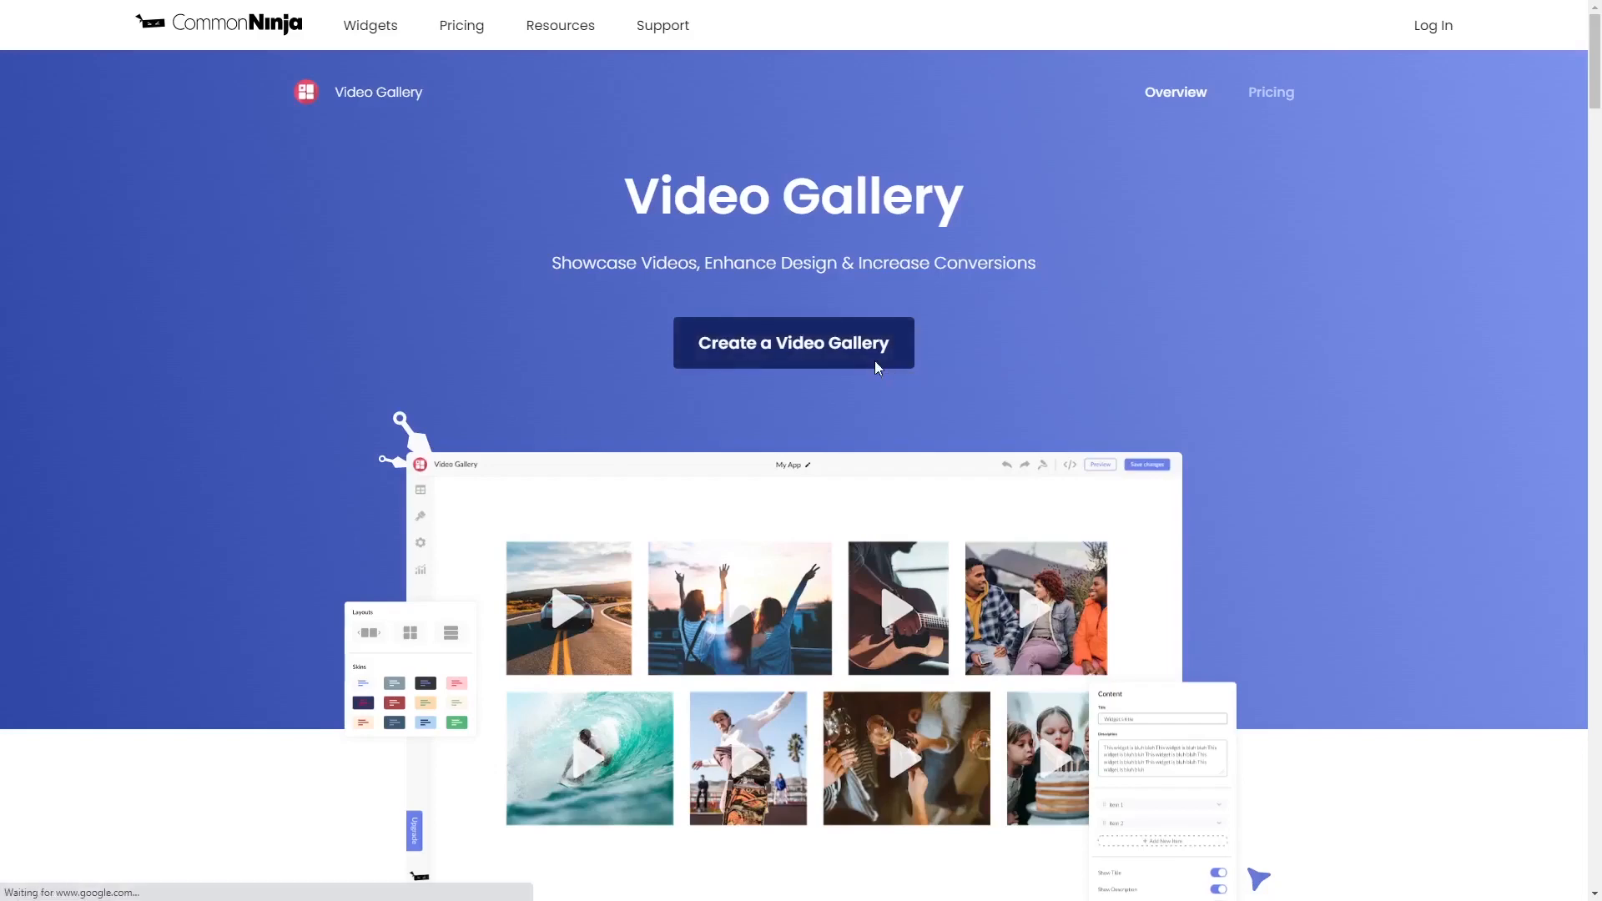
pyautogui.click(792, 342)
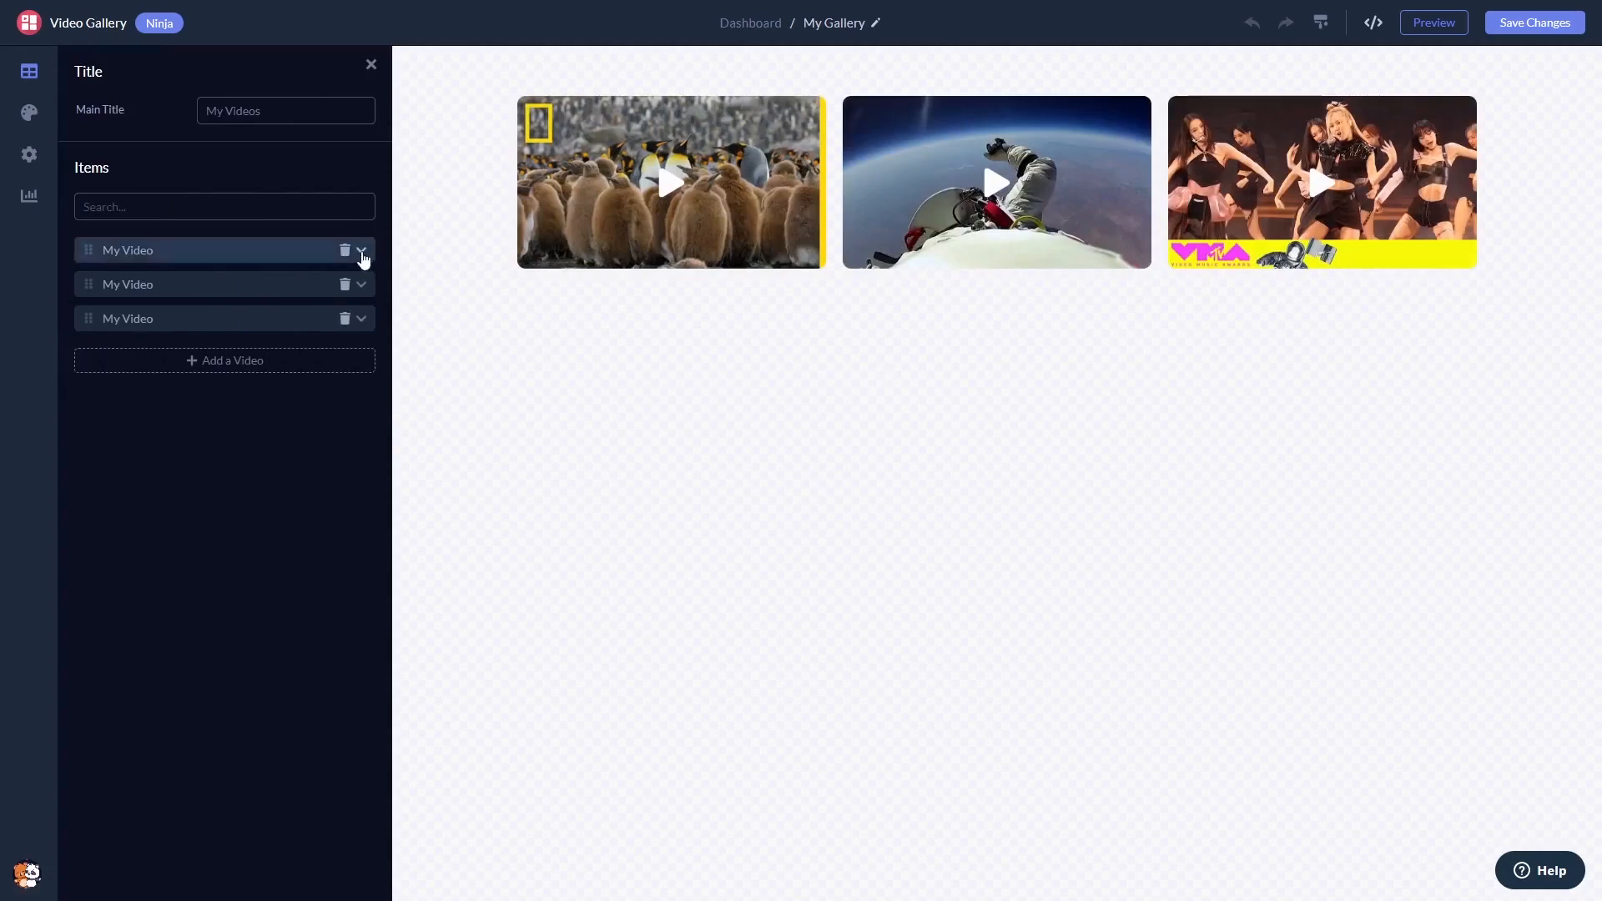
# Add a fourth video item, a Rick Astley clip, to the gallery's content
pyautogui.click(360, 250)
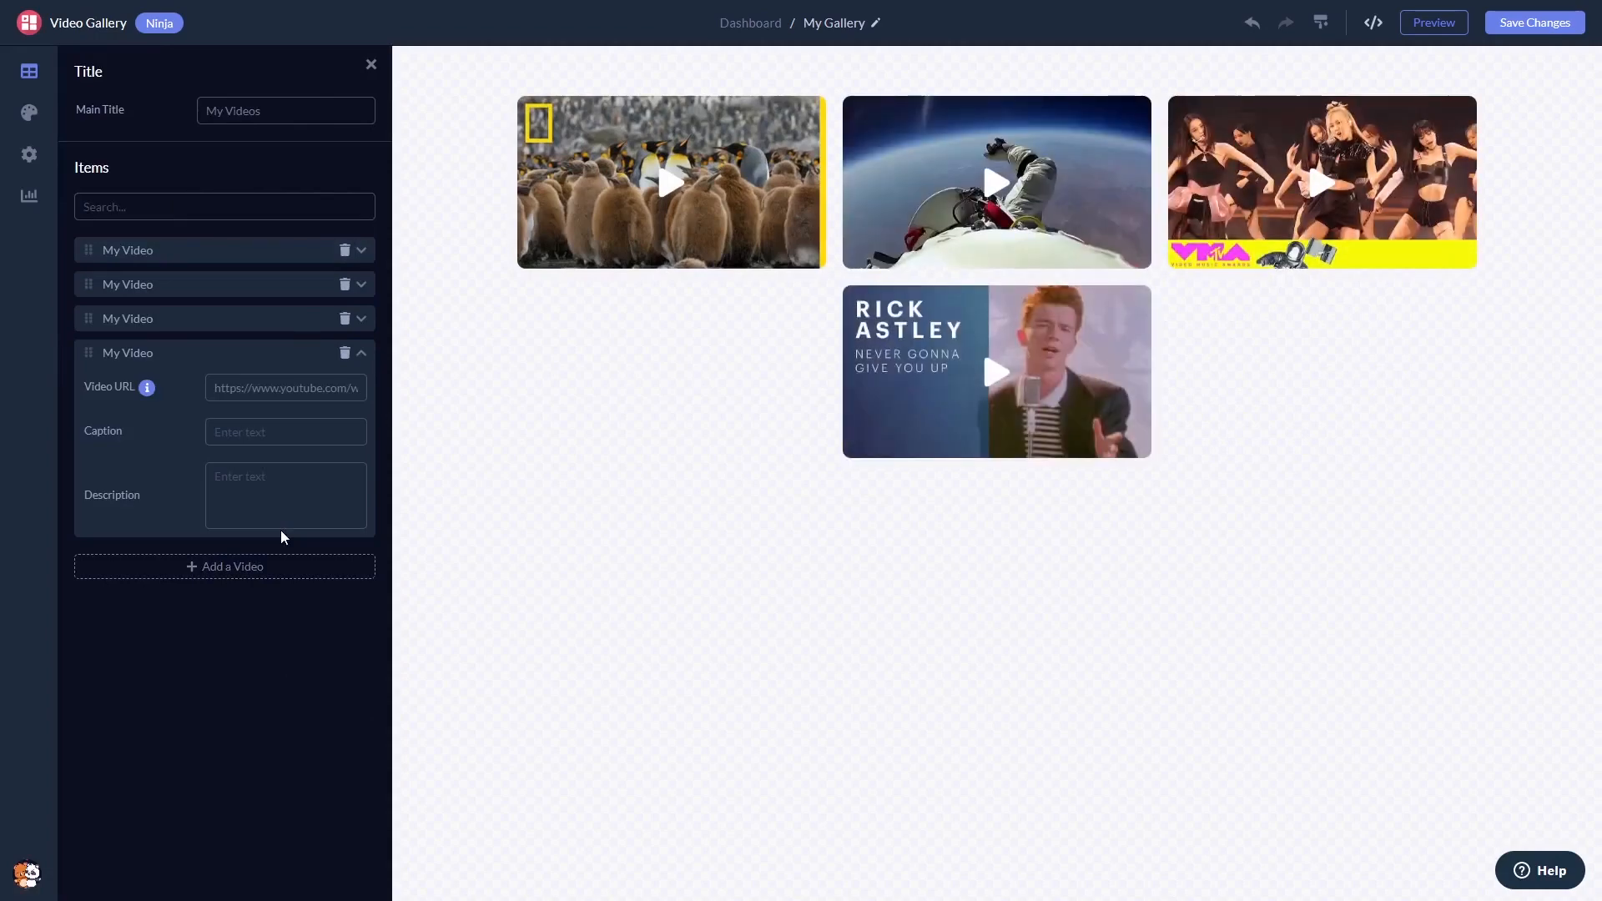
pyautogui.moveTo(29, 112)
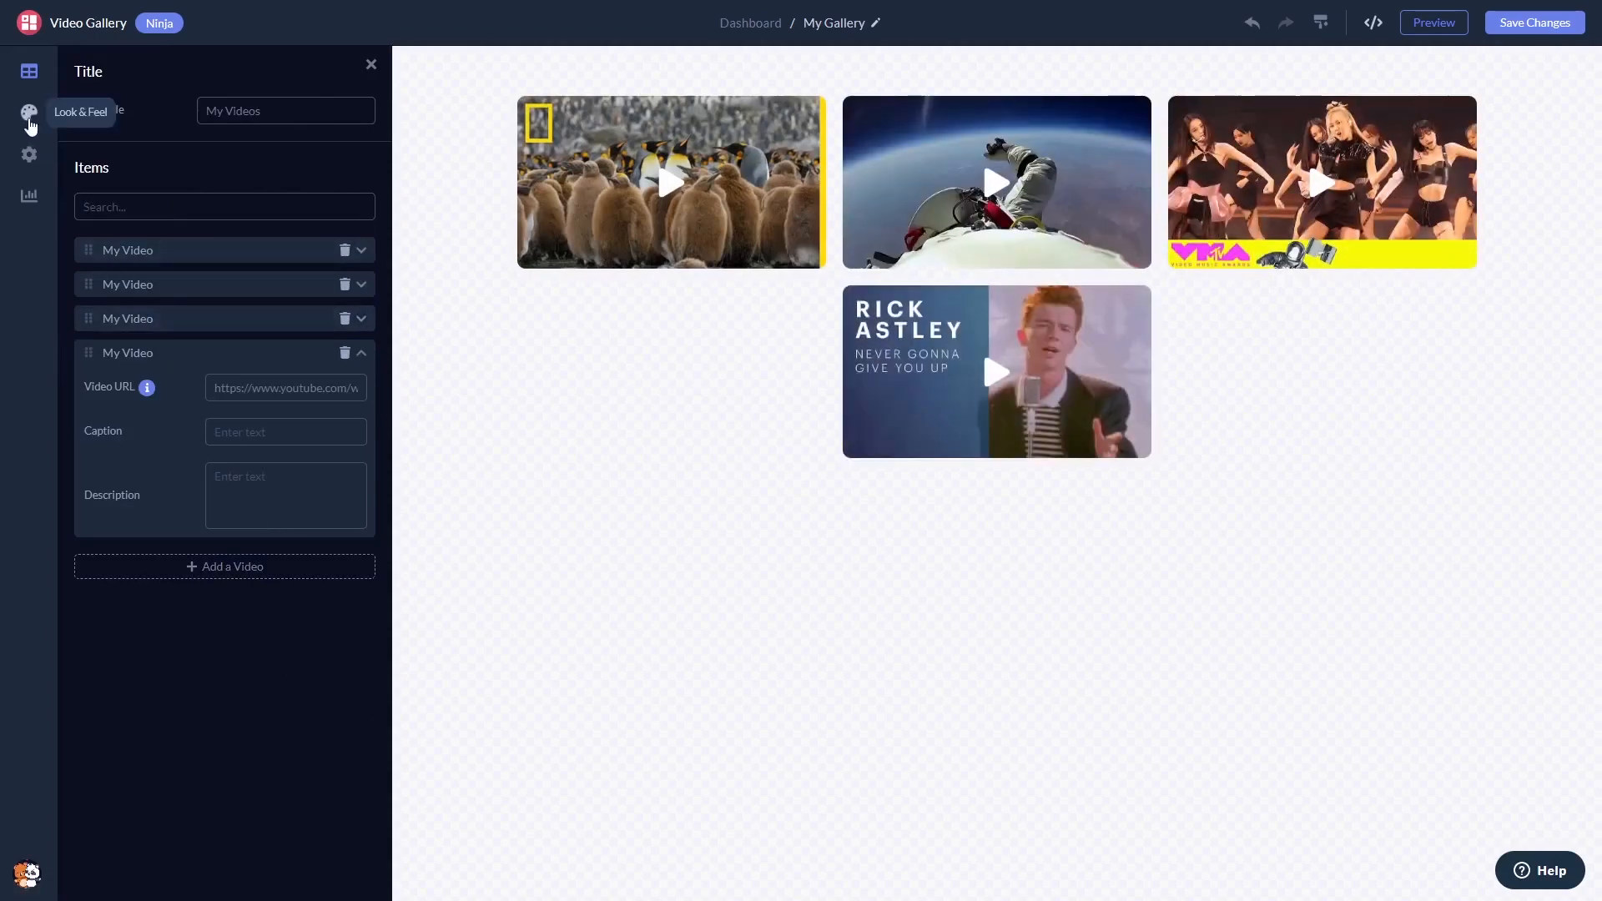
# Shrink Item Size in Look & Feel so all four videos fit one row, then show Settings
pyautogui.click(29, 111)
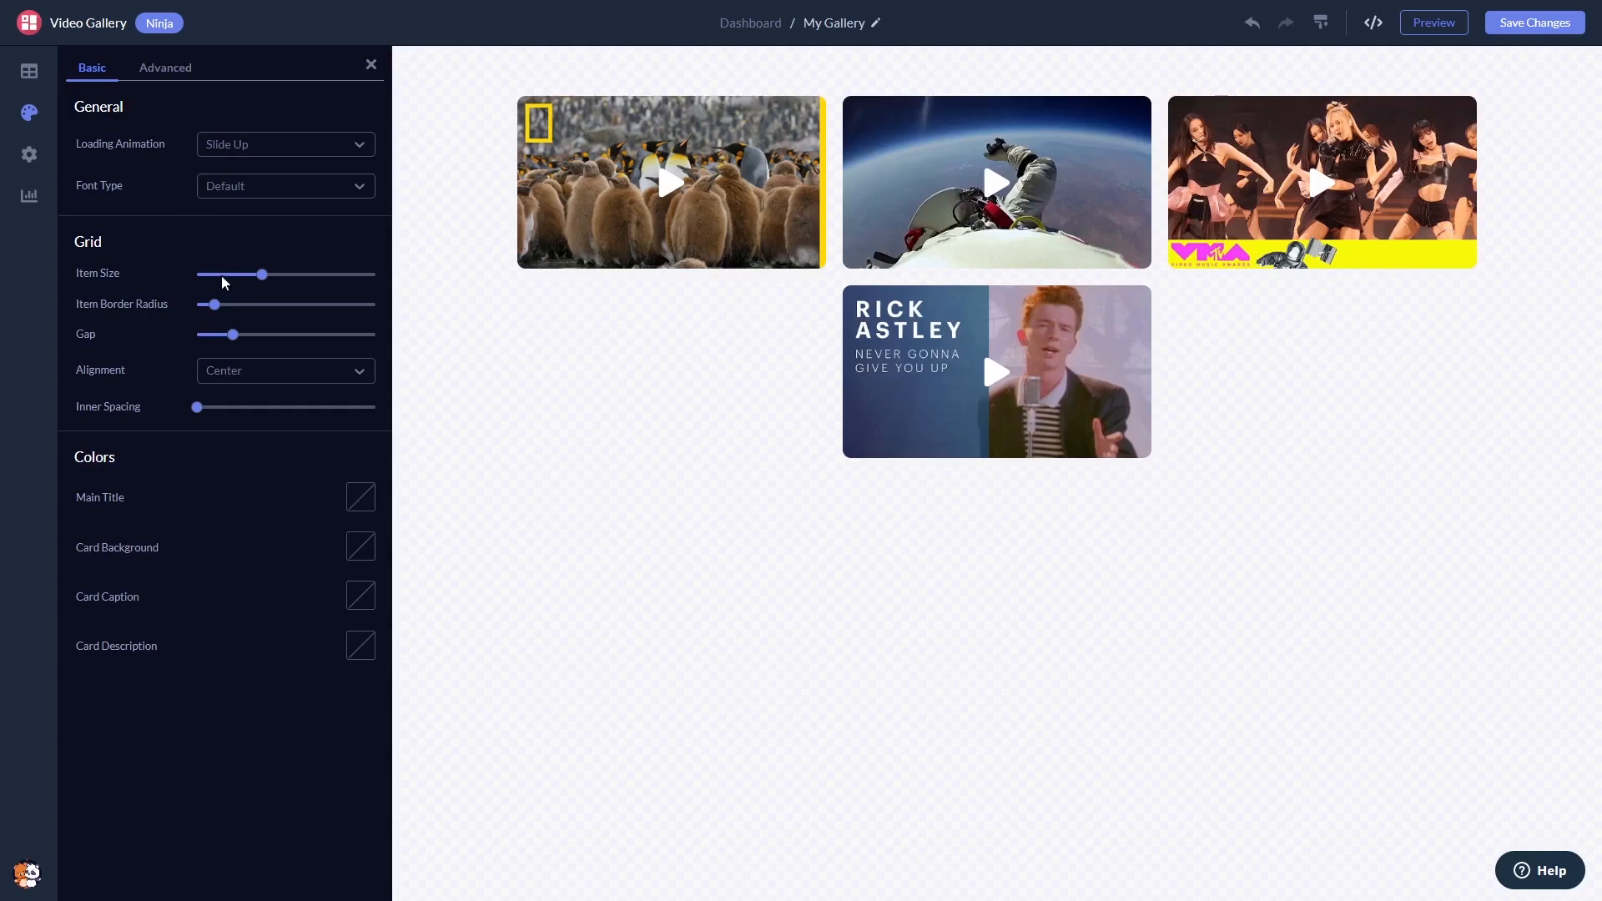
pyautogui.moveTo(262, 274); pyautogui.dragTo(237, 273)
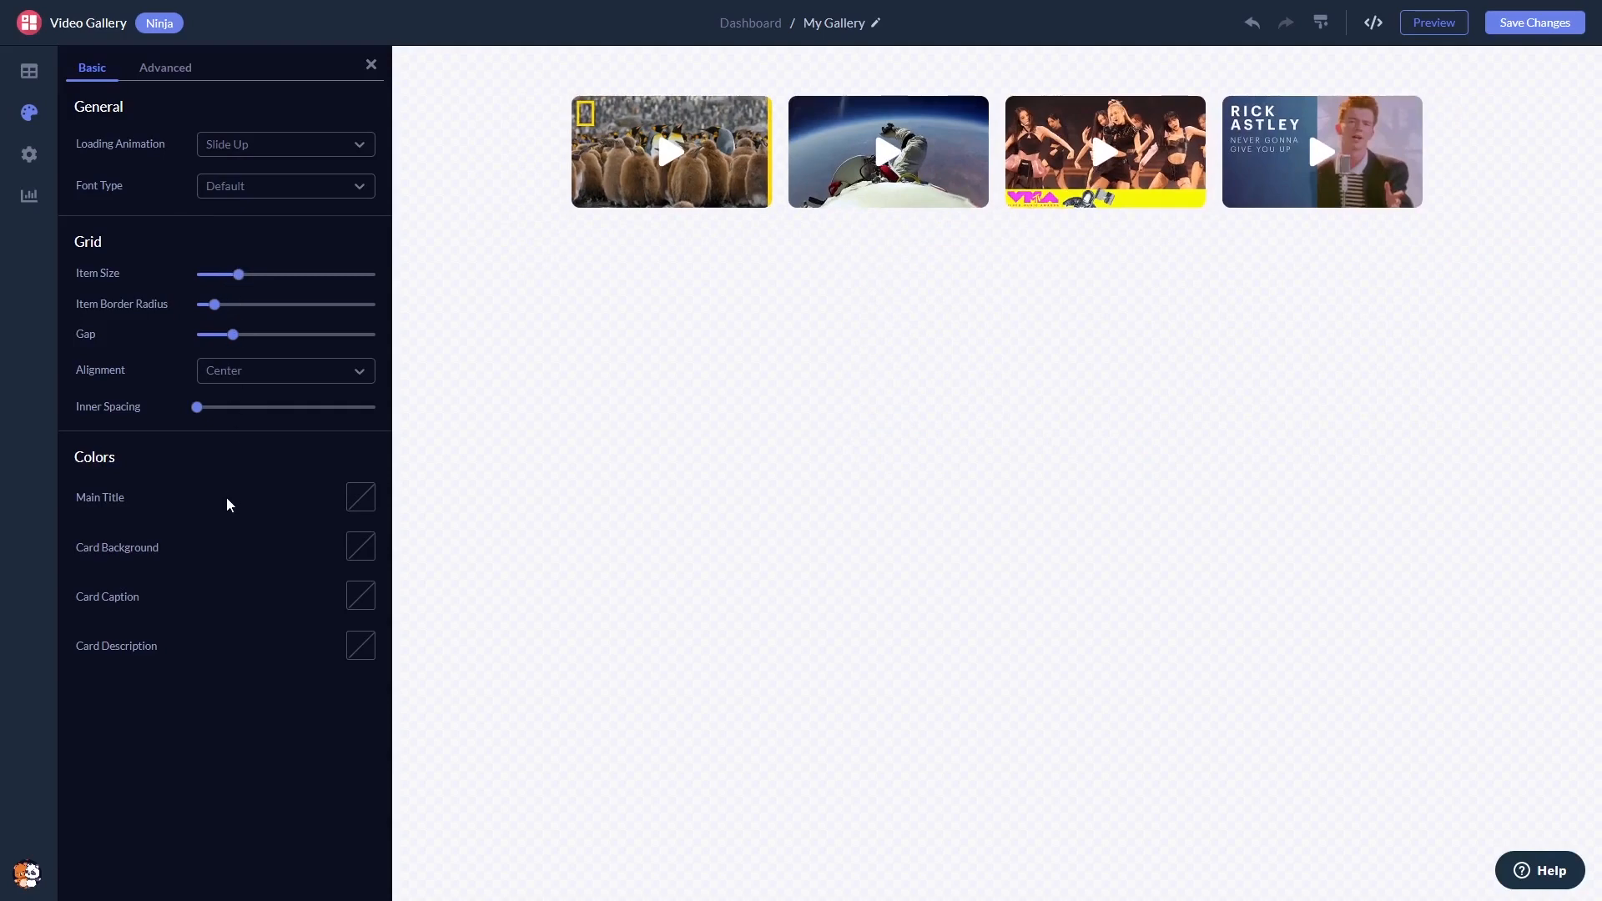
pyautogui.click(28, 159)
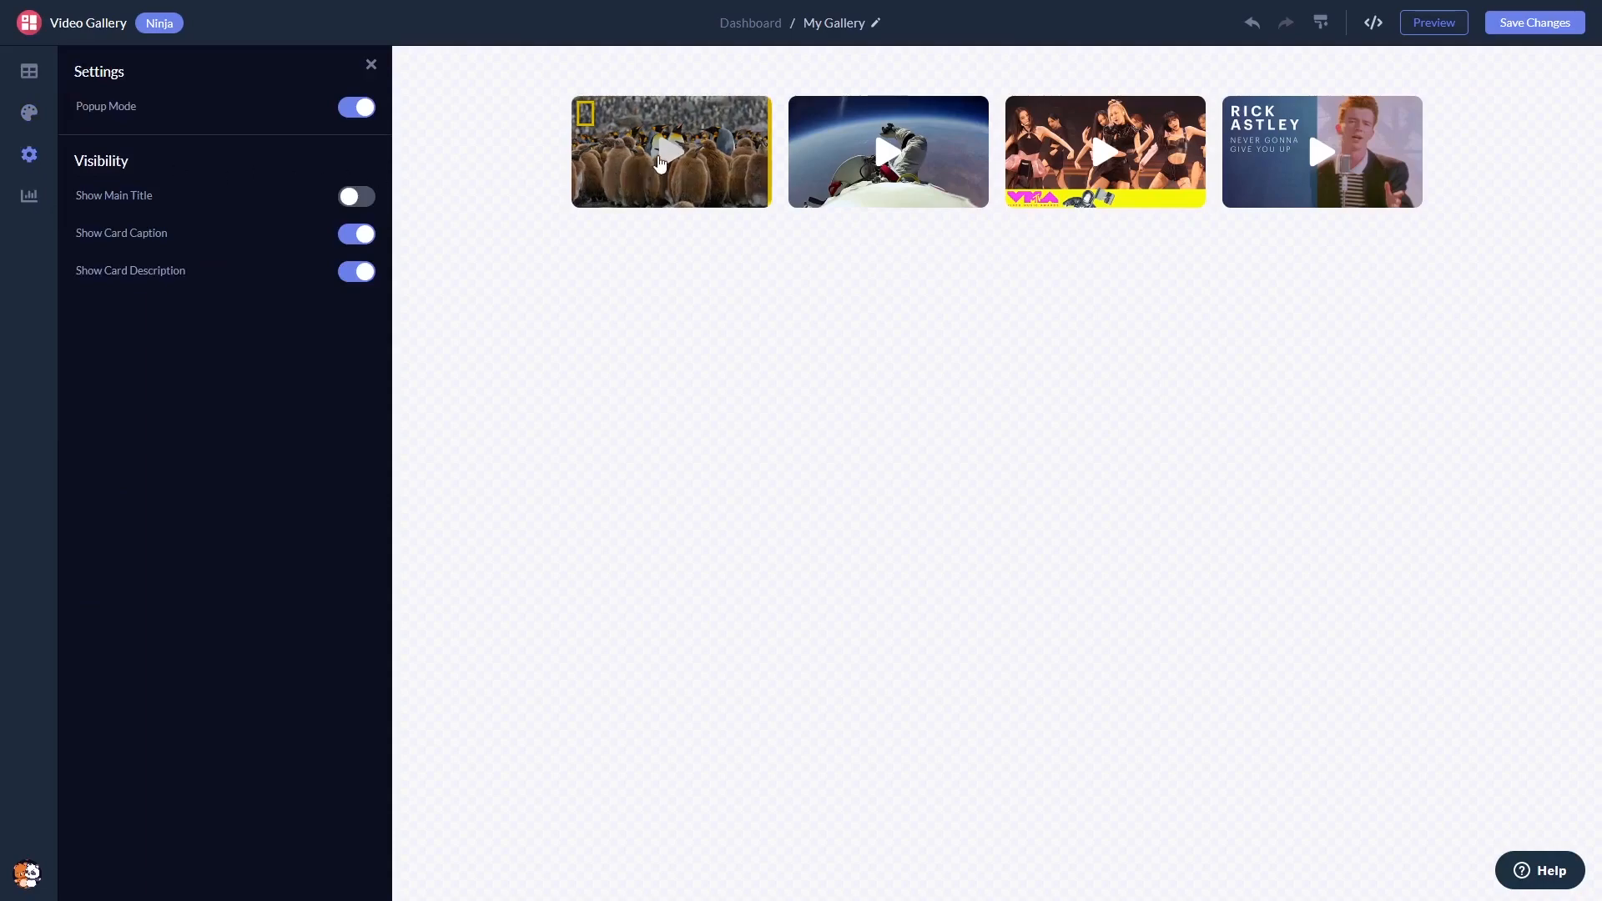
pyautogui.click(670, 152)
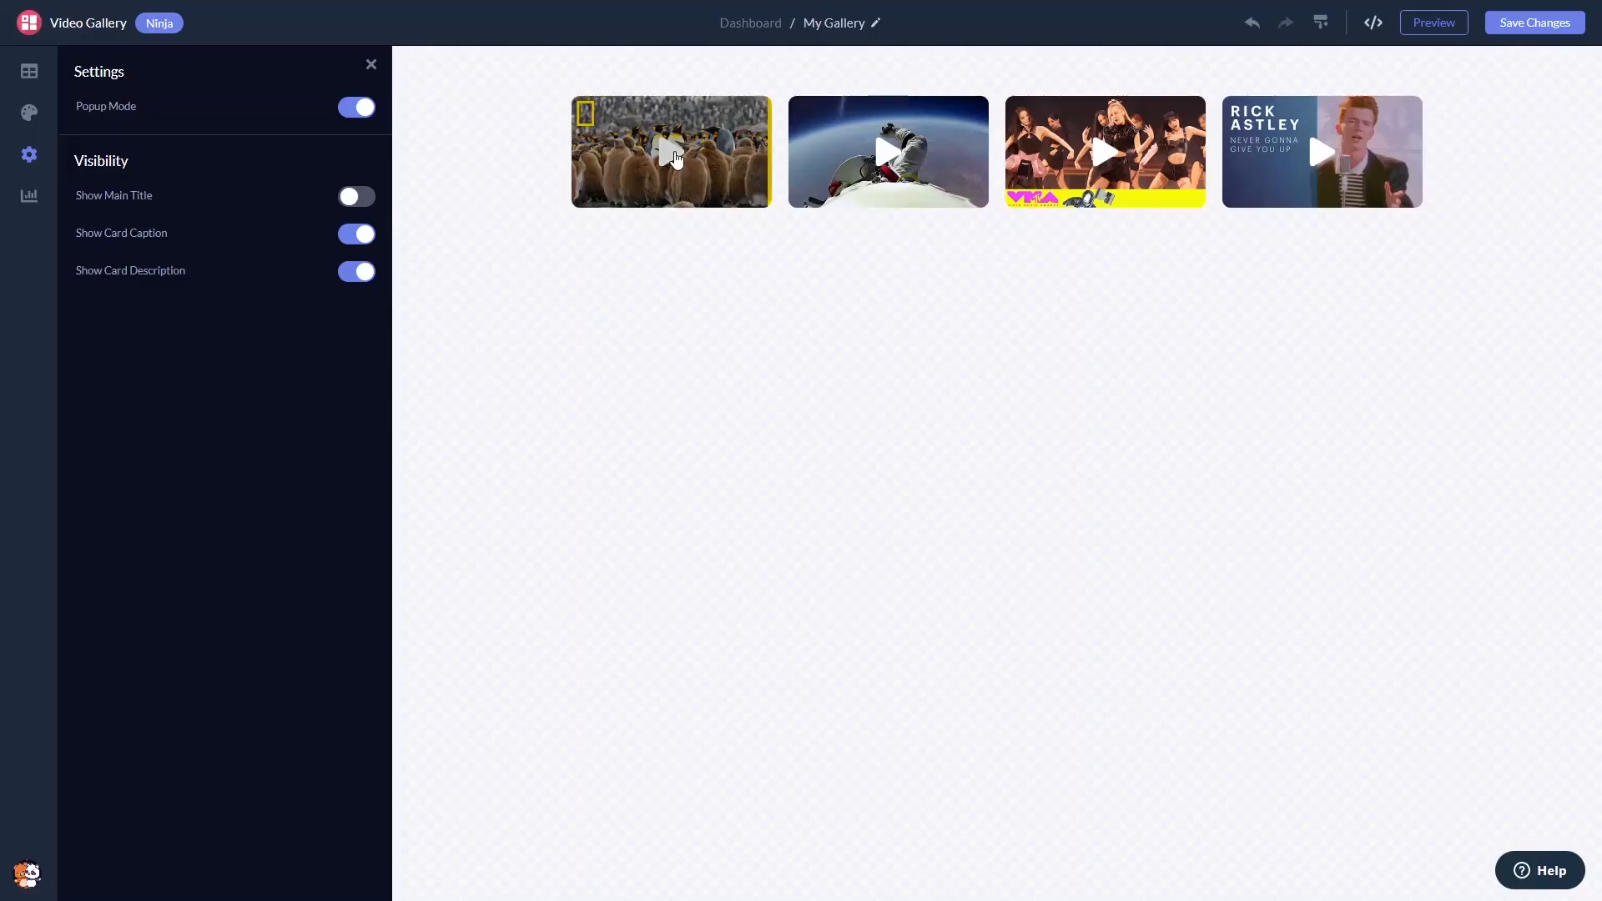
pyautogui.moveTo(1381, 213)
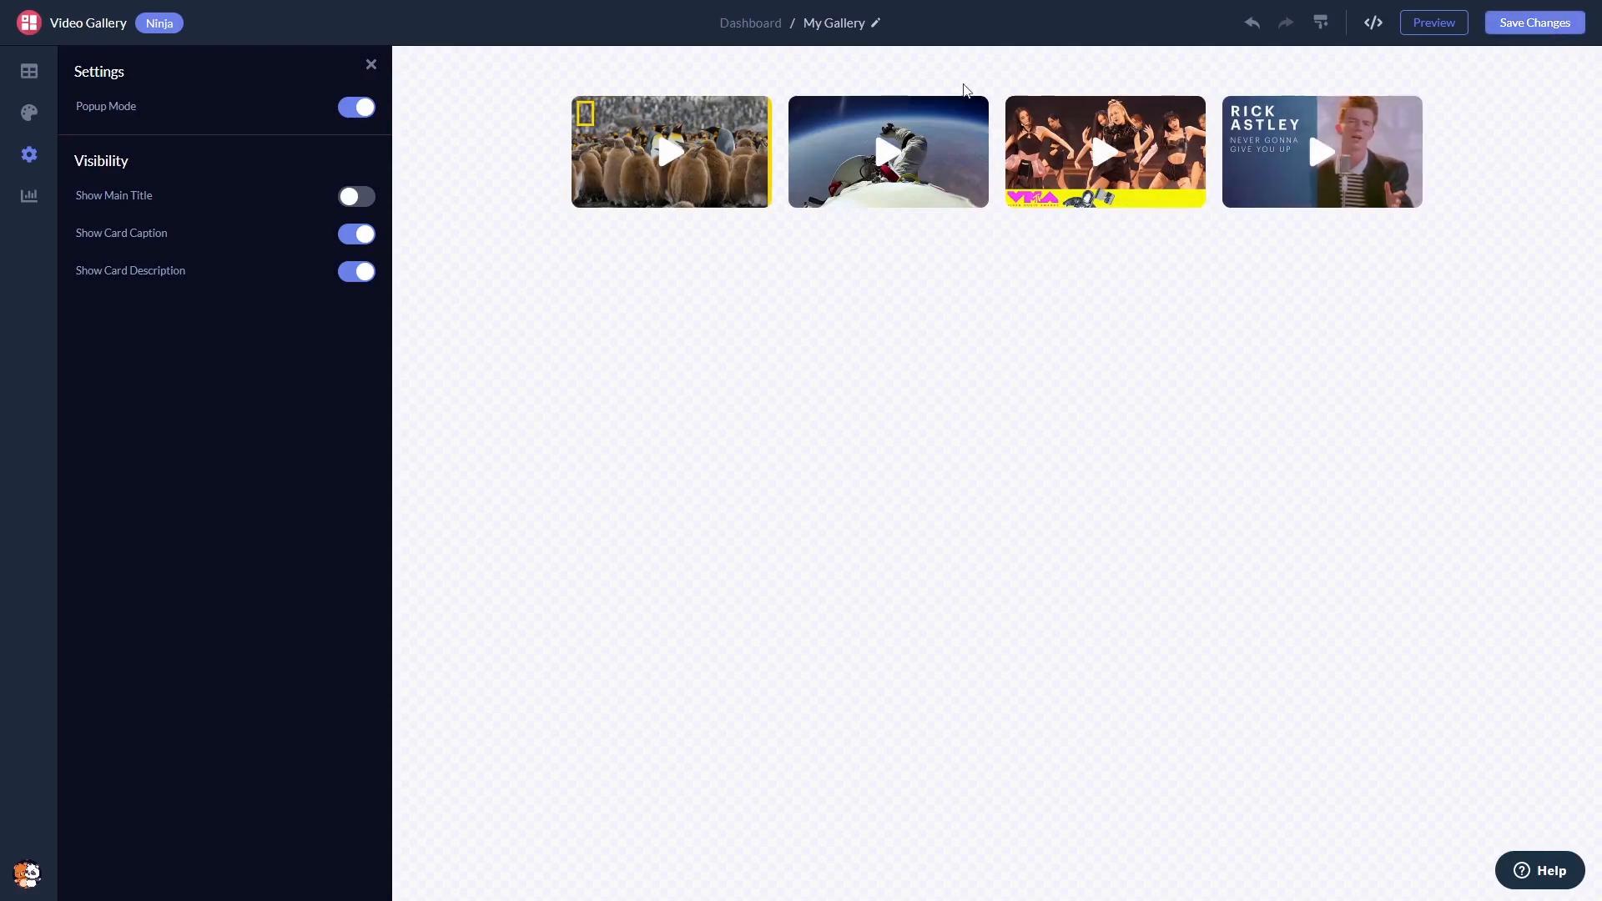
pyautogui.moveTo(750, 22)
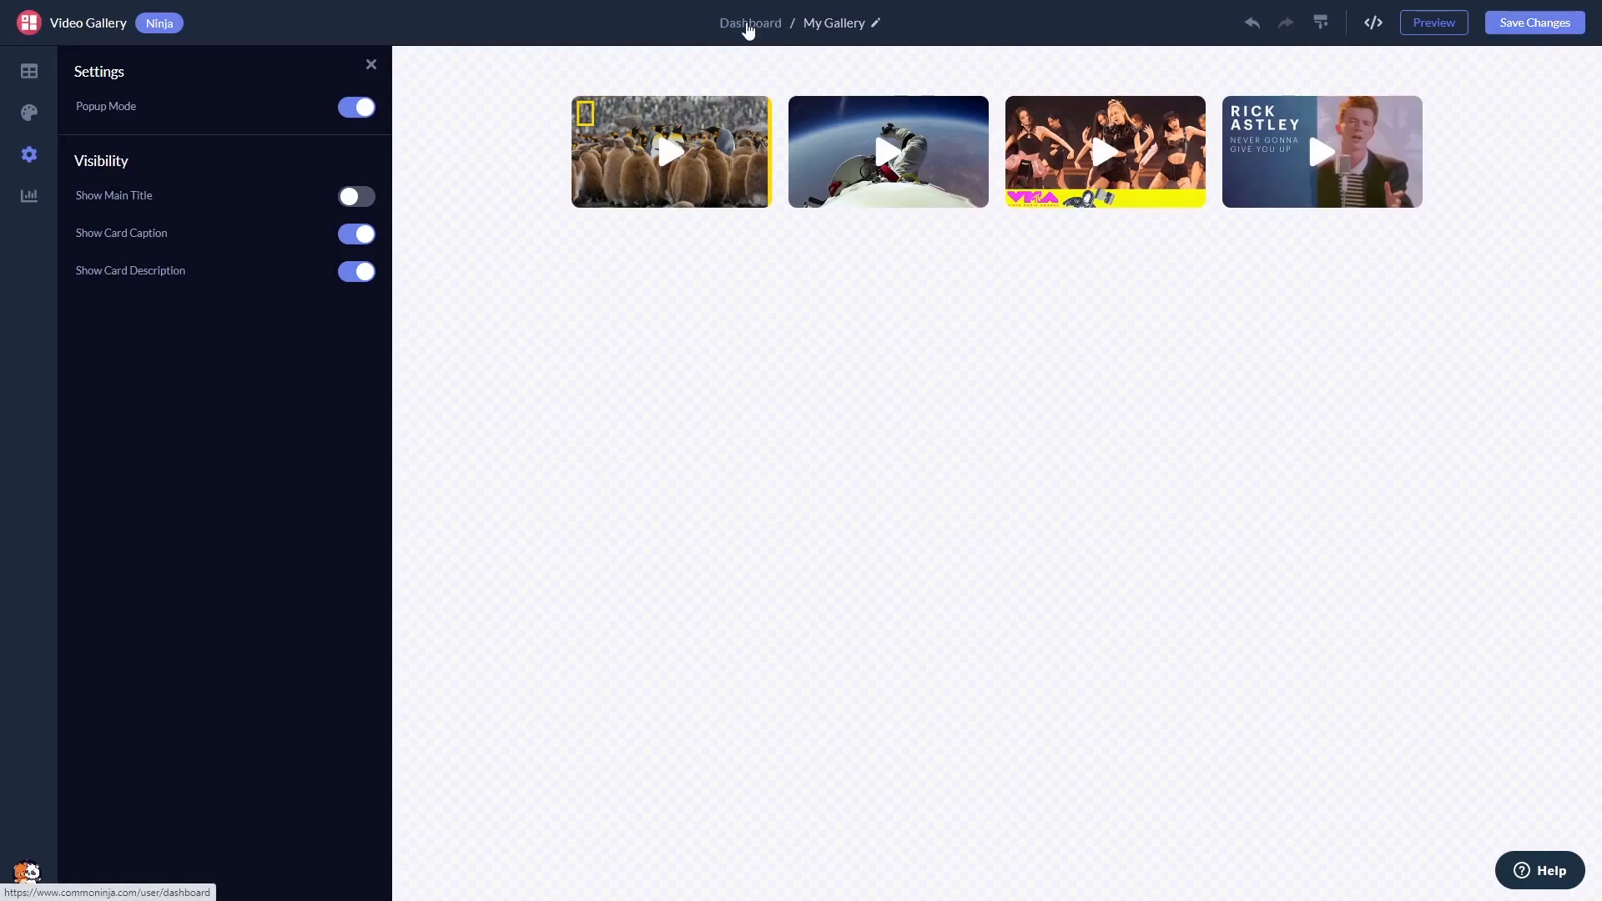
# From the Widgets dashboard, get the widget's installation code via Add to site
pyautogui.click(749, 21)
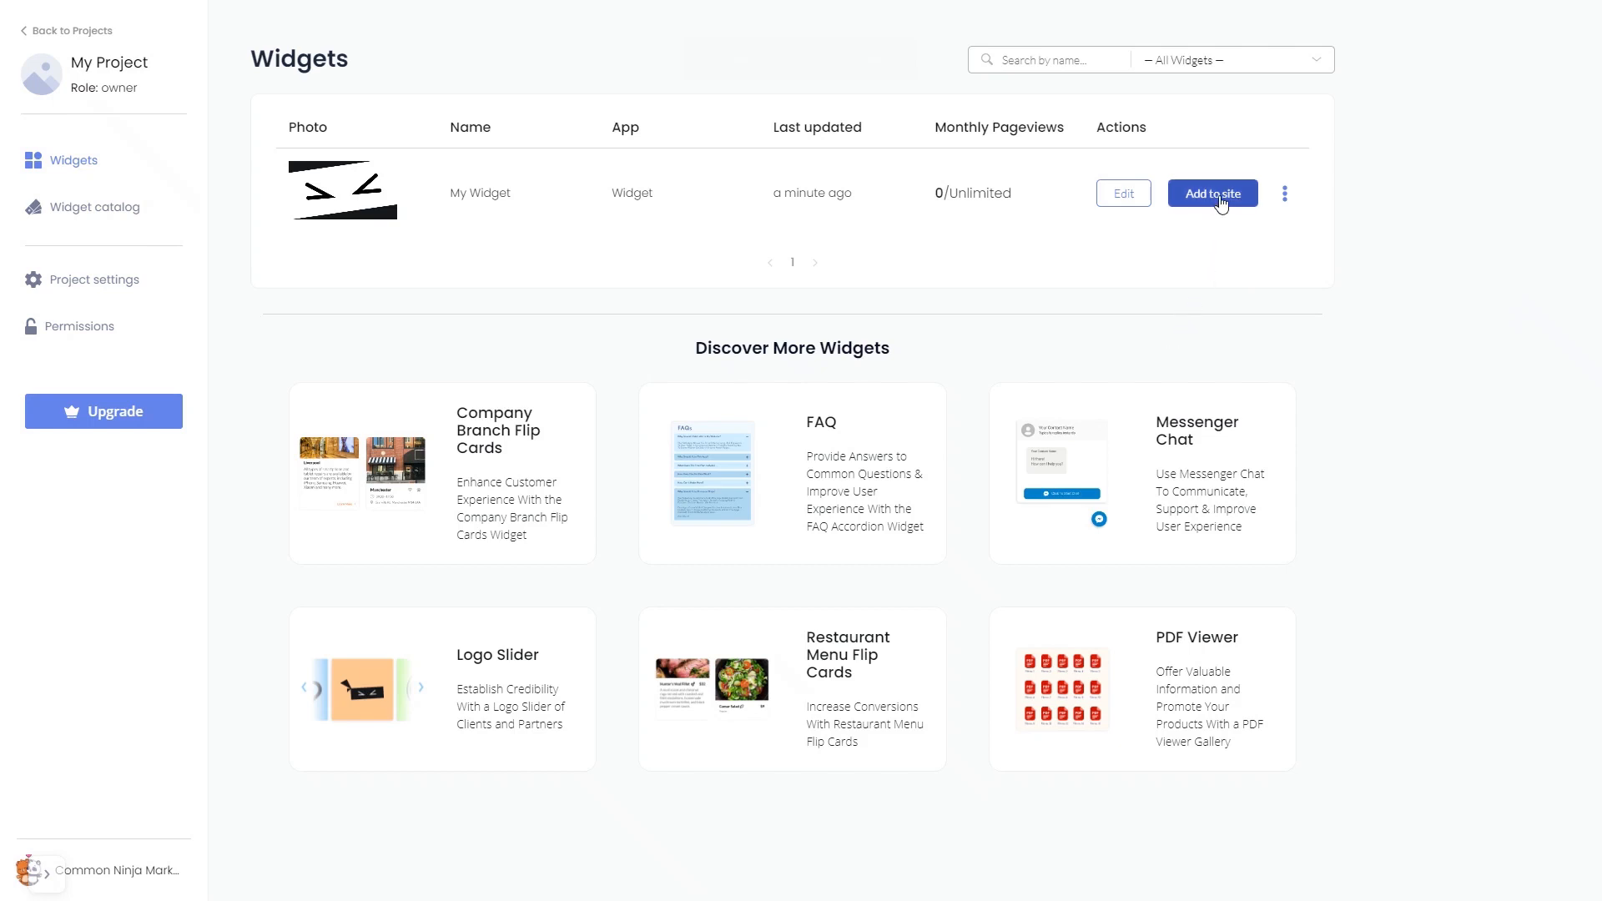
pyautogui.click(1211, 193)
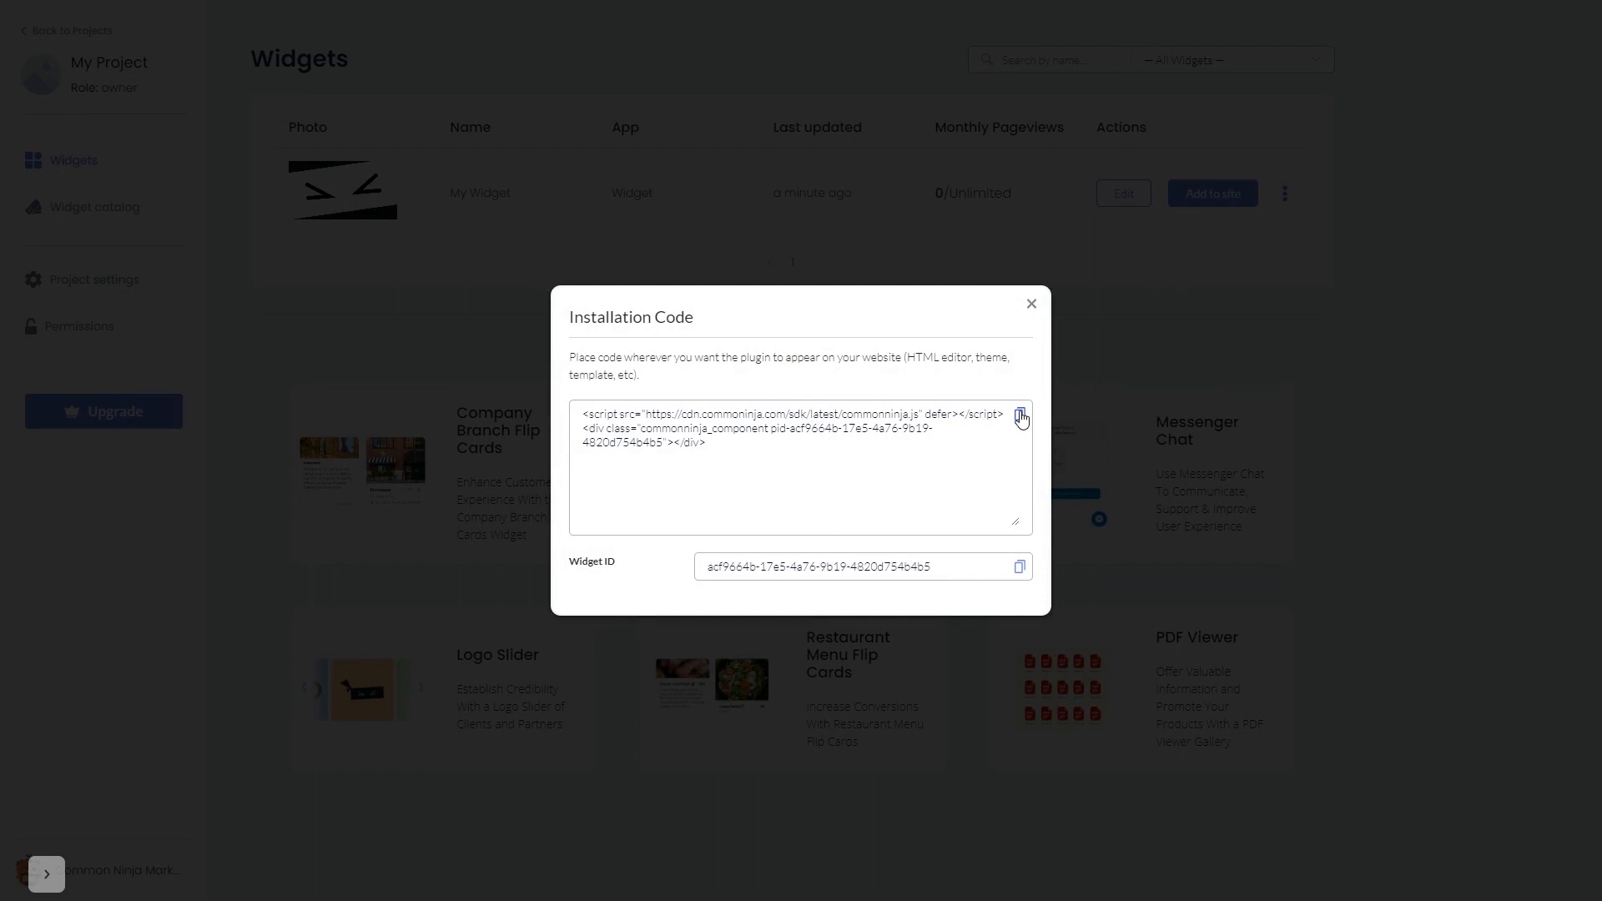
pyautogui.moveTo(1031, 304)
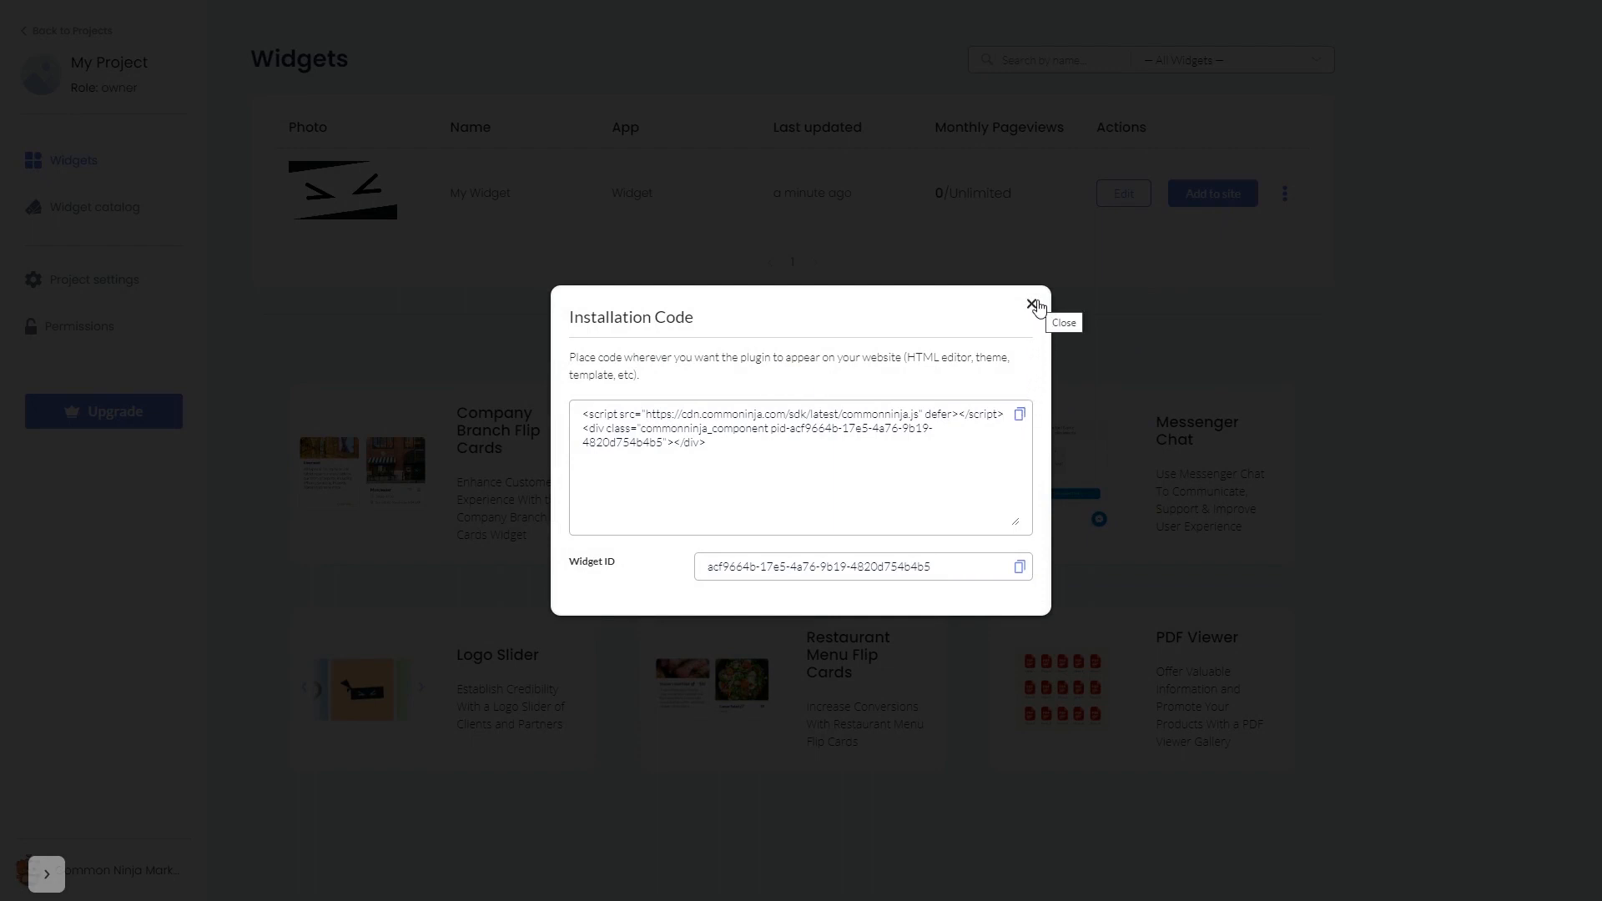
pyautogui.click(1034, 305)
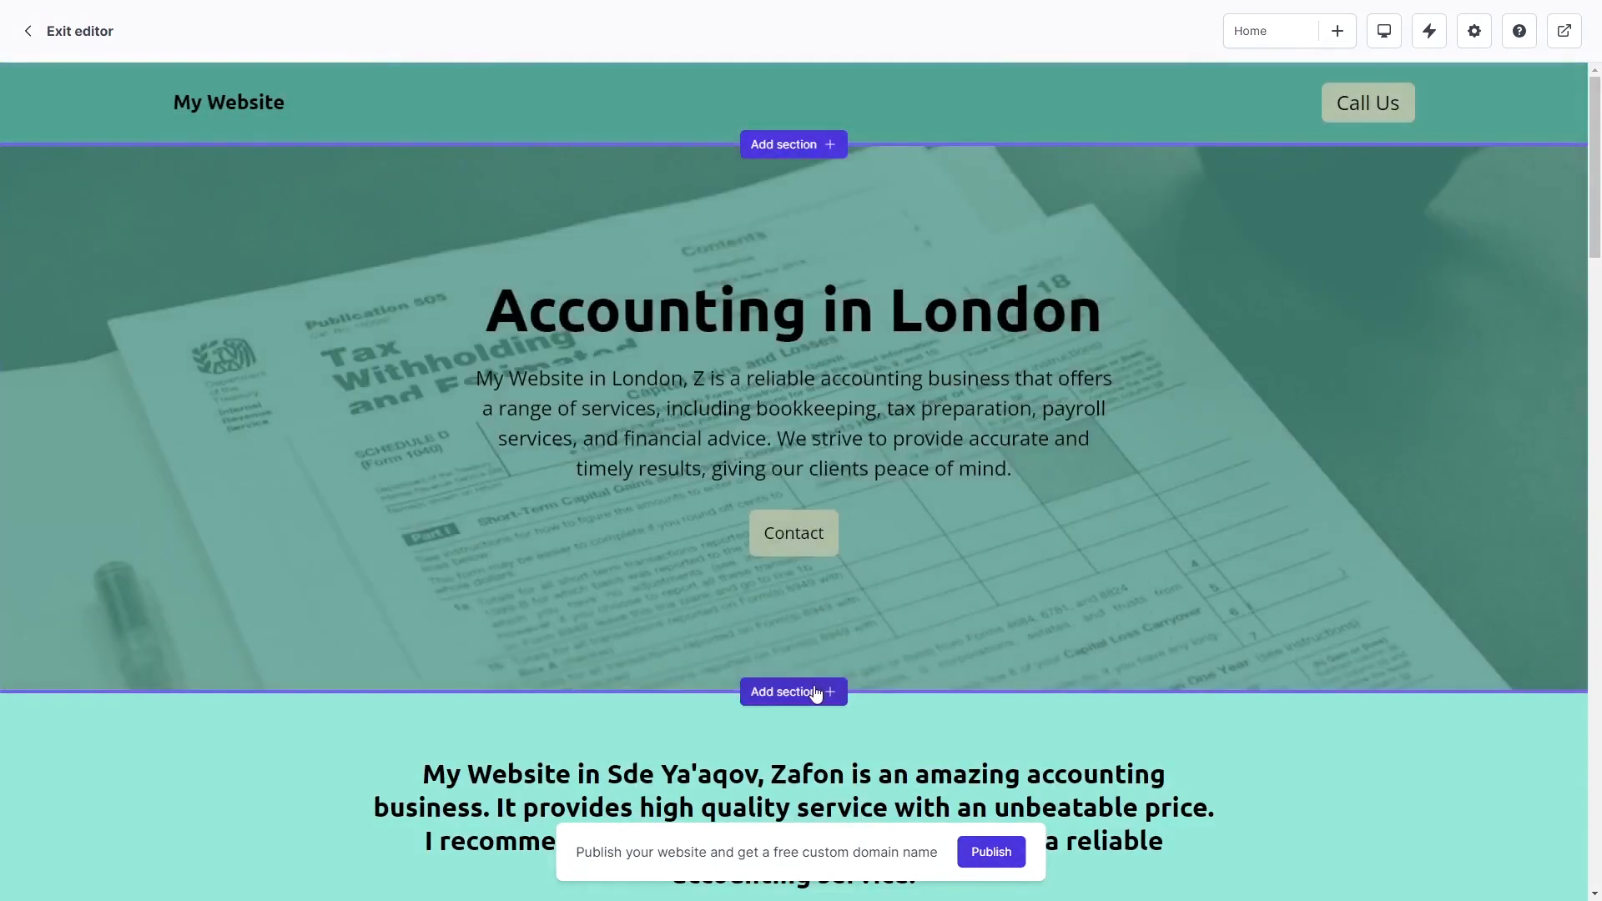
# Add an Embed section below the Accounting in London hero
pyautogui.click(792, 690)
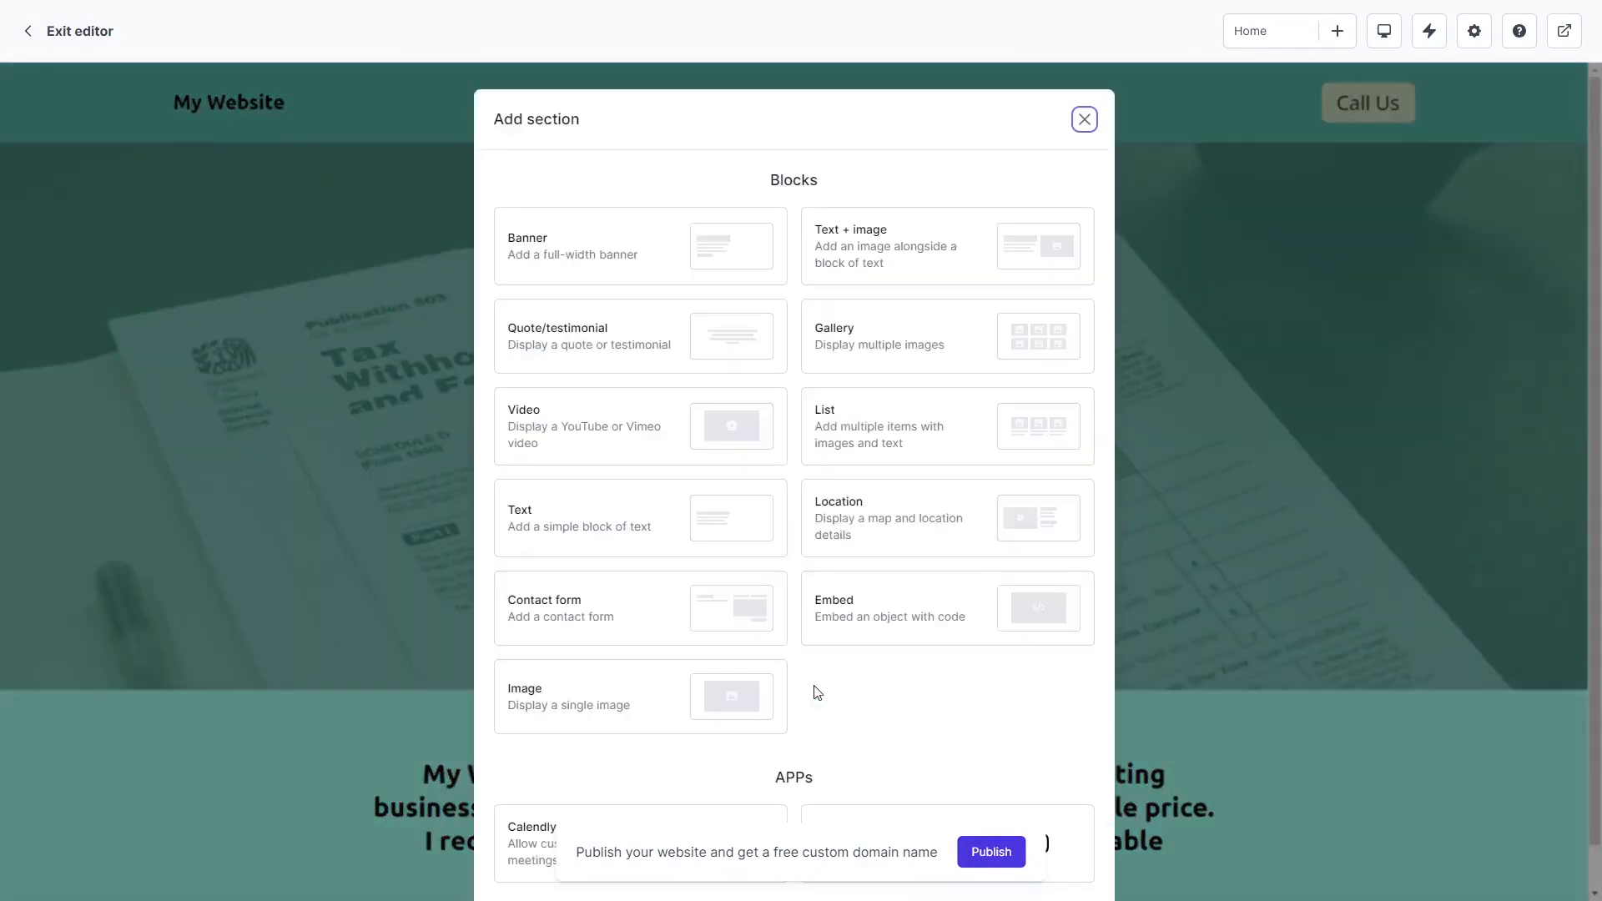
pyautogui.moveTo(854, 640)
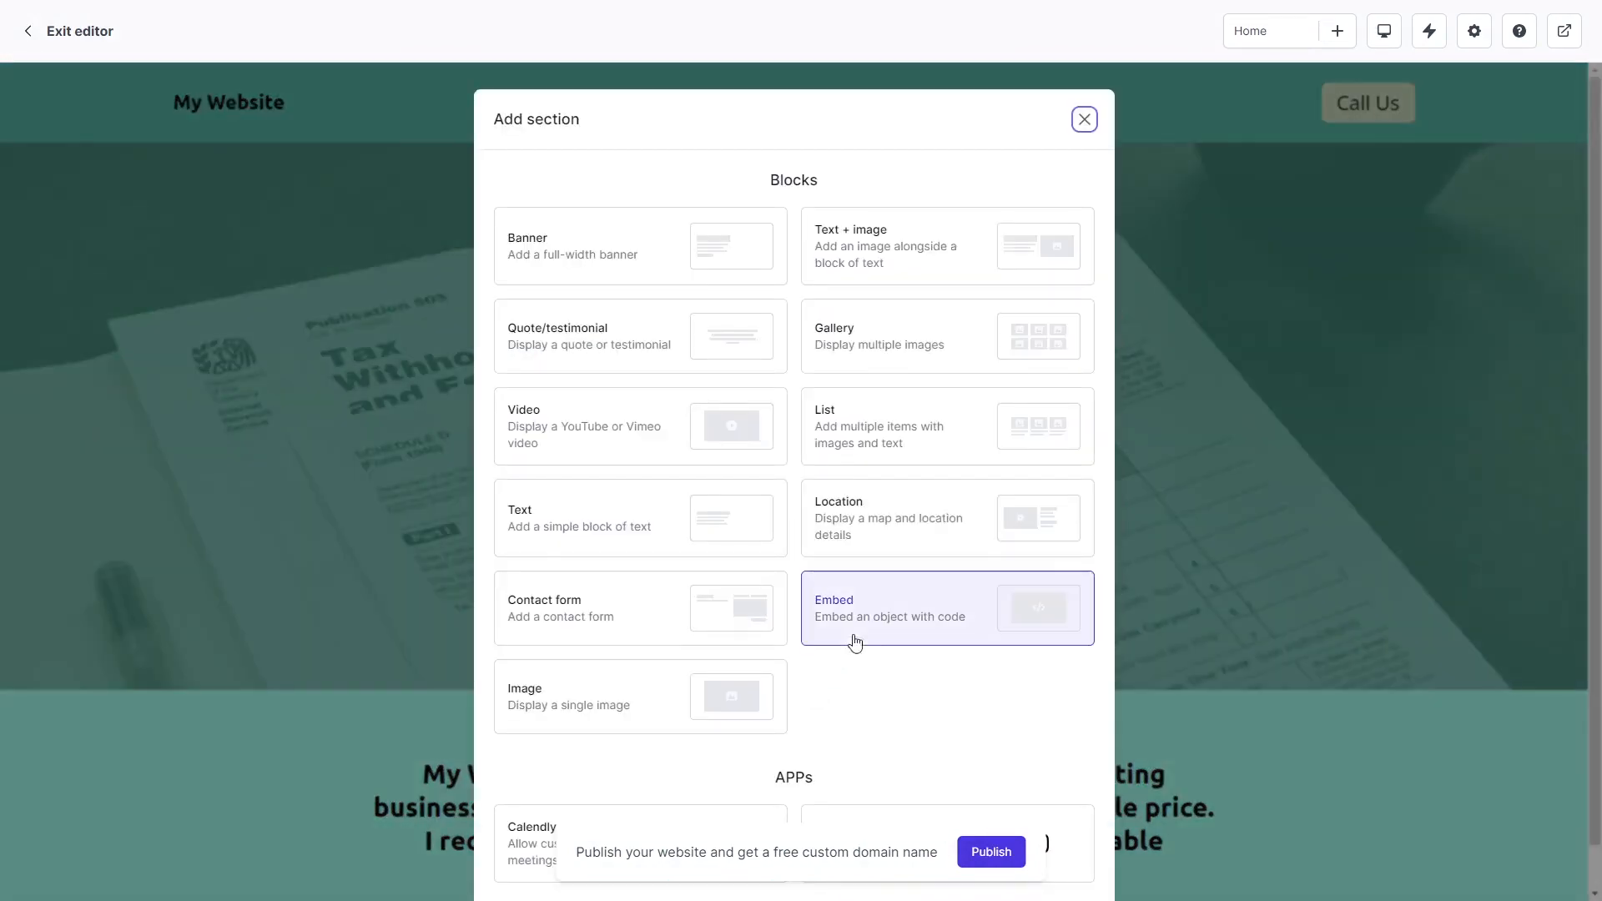
pyautogui.click(1083, 118)
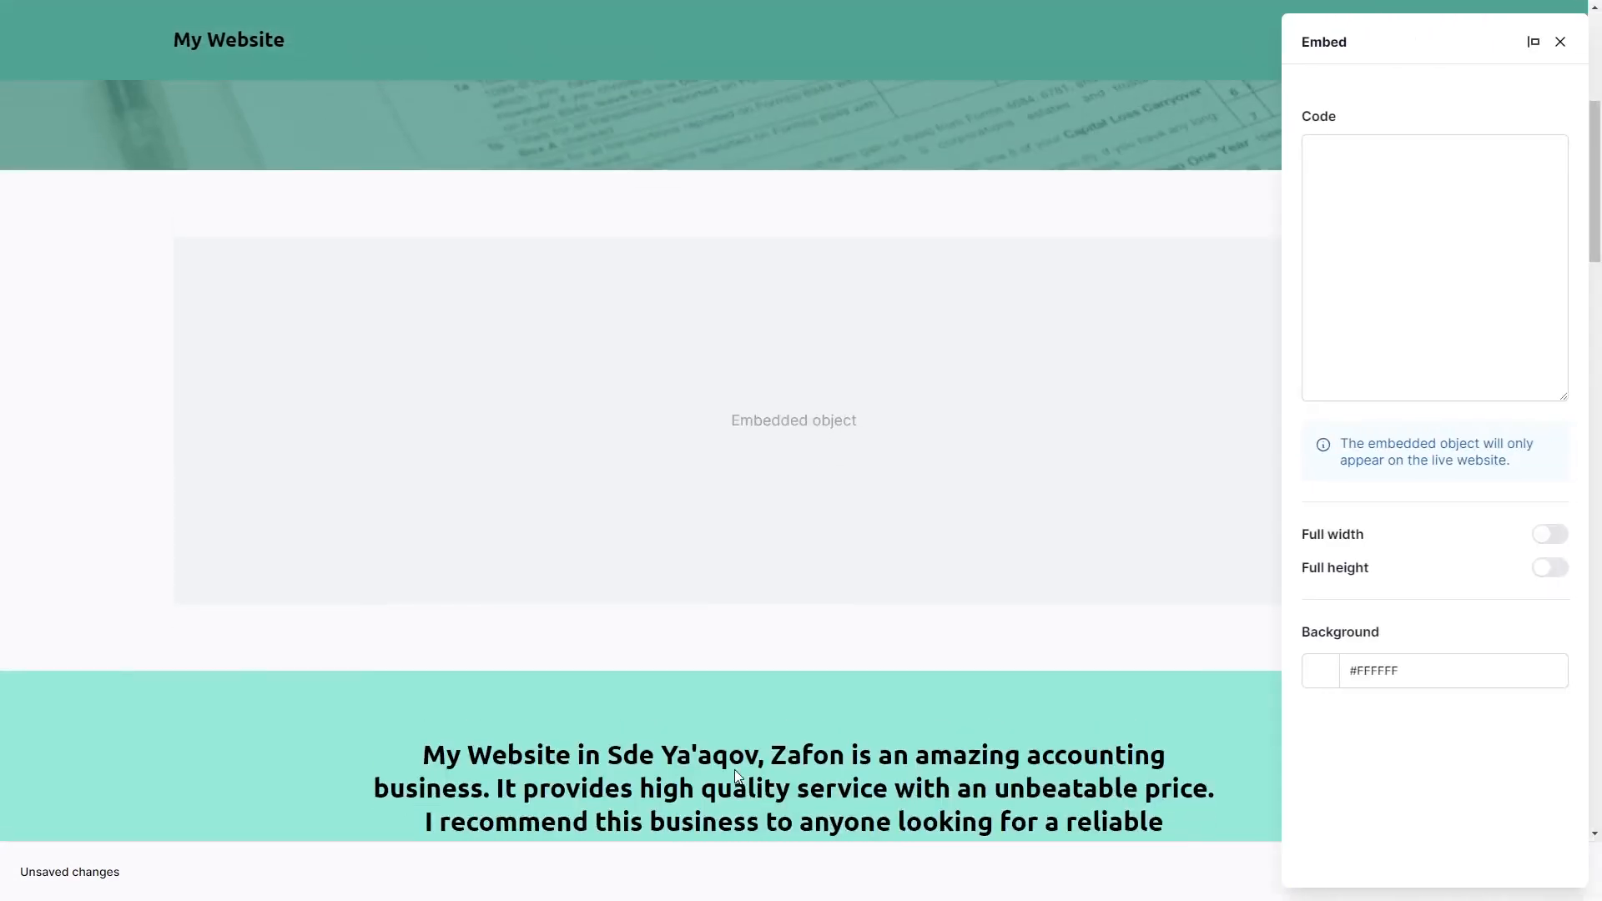
# Paste the Common Ninja installation script into the embed Code box and save
pyautogui.click(1433, 269)
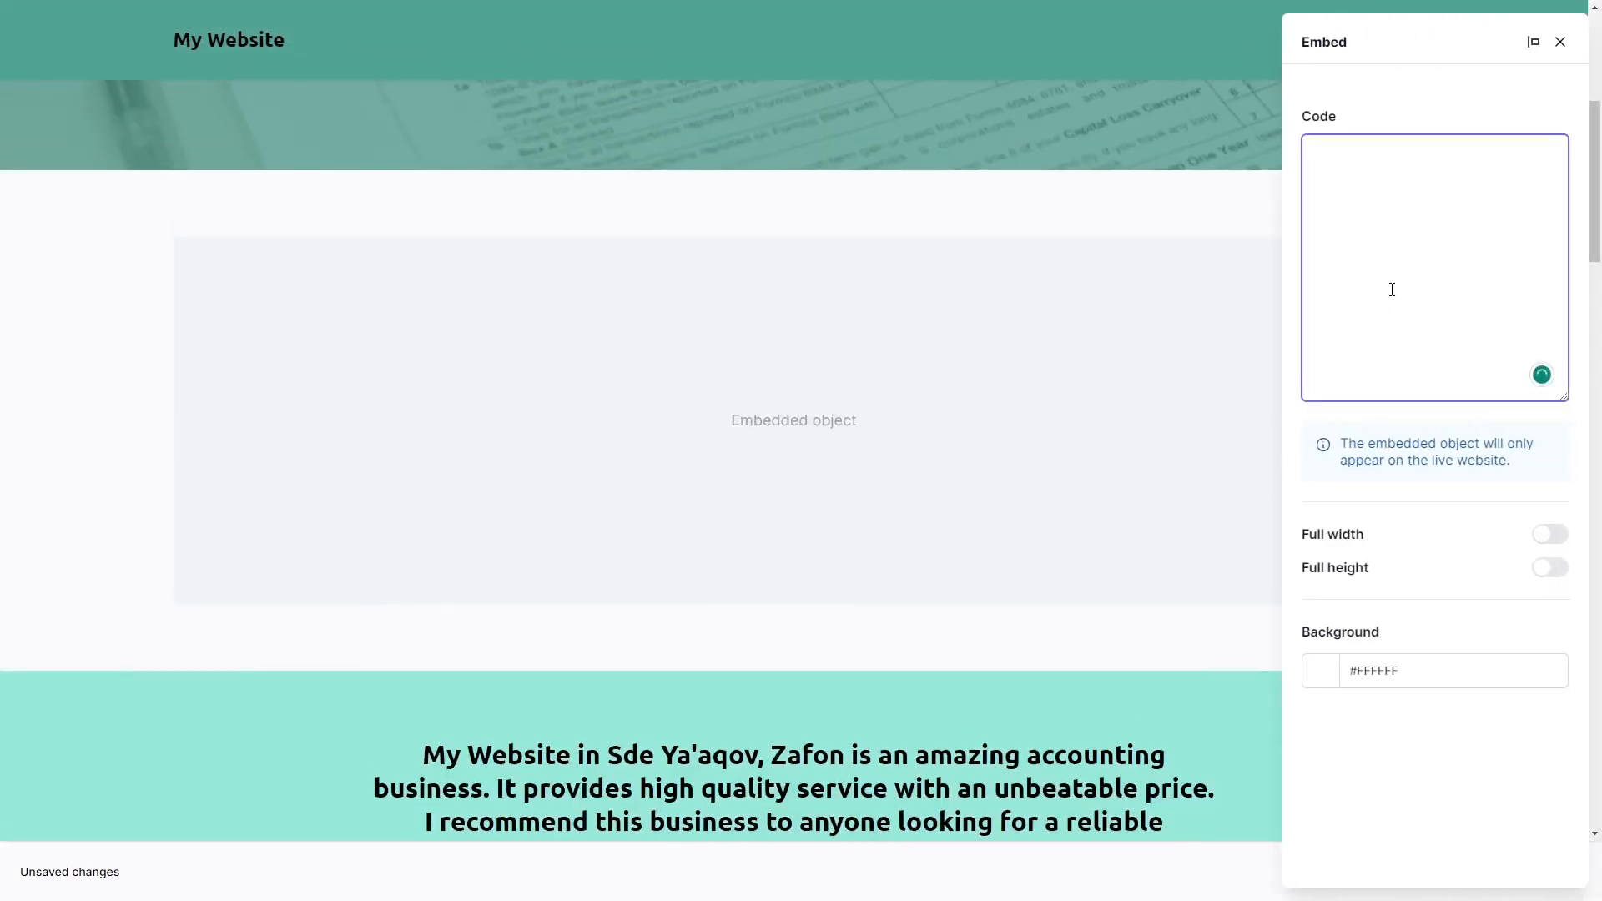
pyautogui.write('<script src="https://cdn.commoninja.com/sdk/latest/commonninja.js" defer></script> <div class="commonninja_component pid-8c511d16-25ad-415b-9bf4-b8d36fb609d5"></div>')
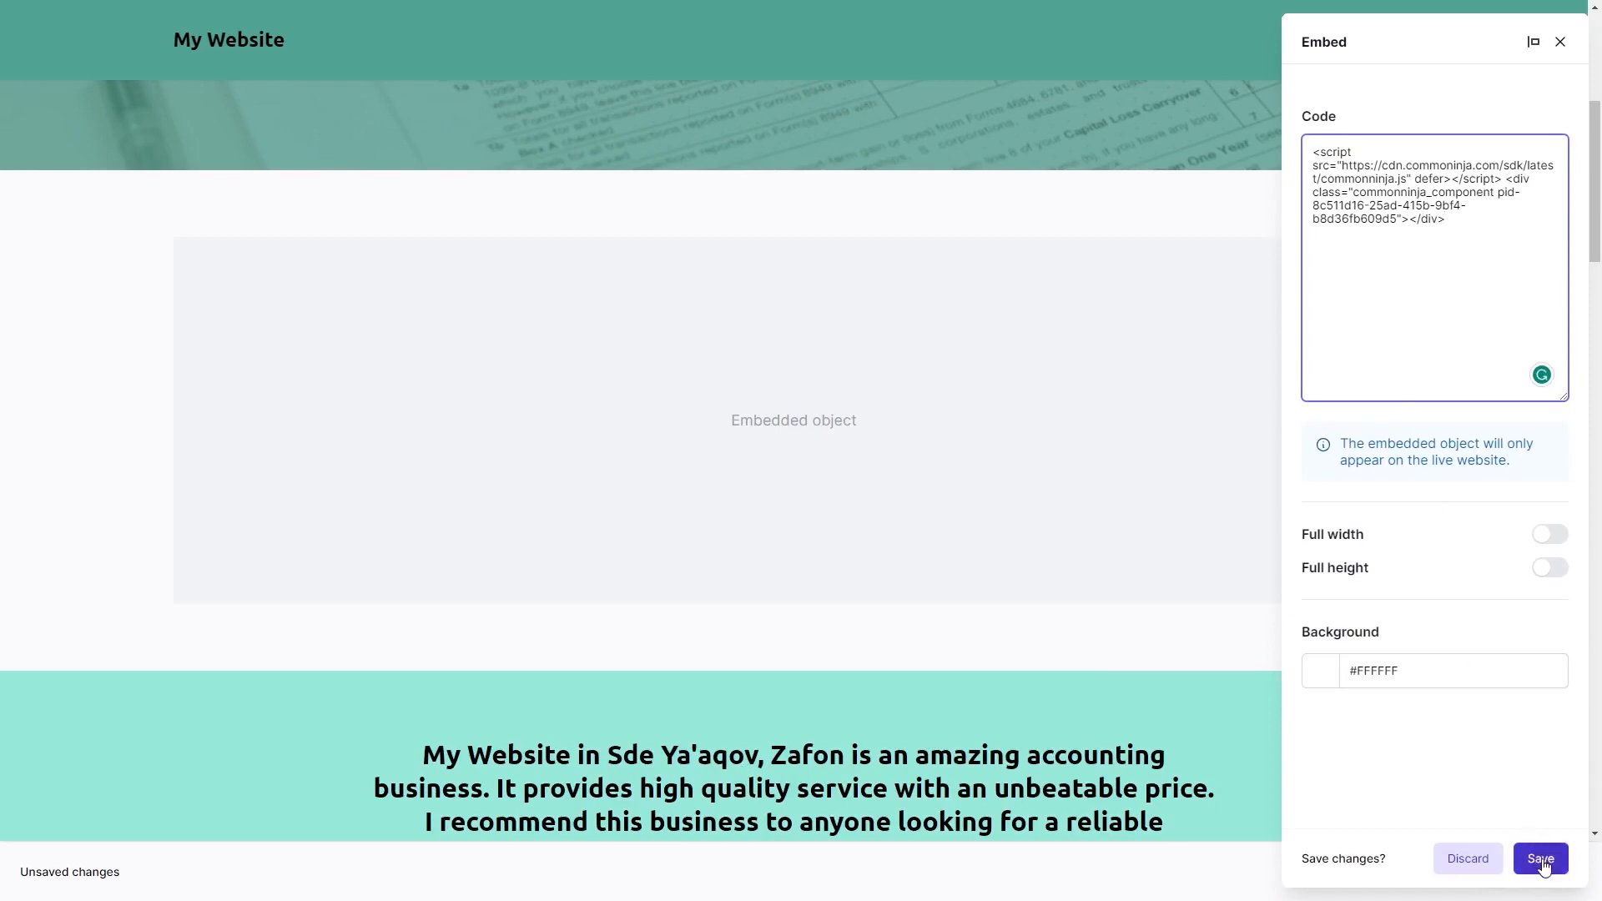
pyautogui.click(1540, 858)
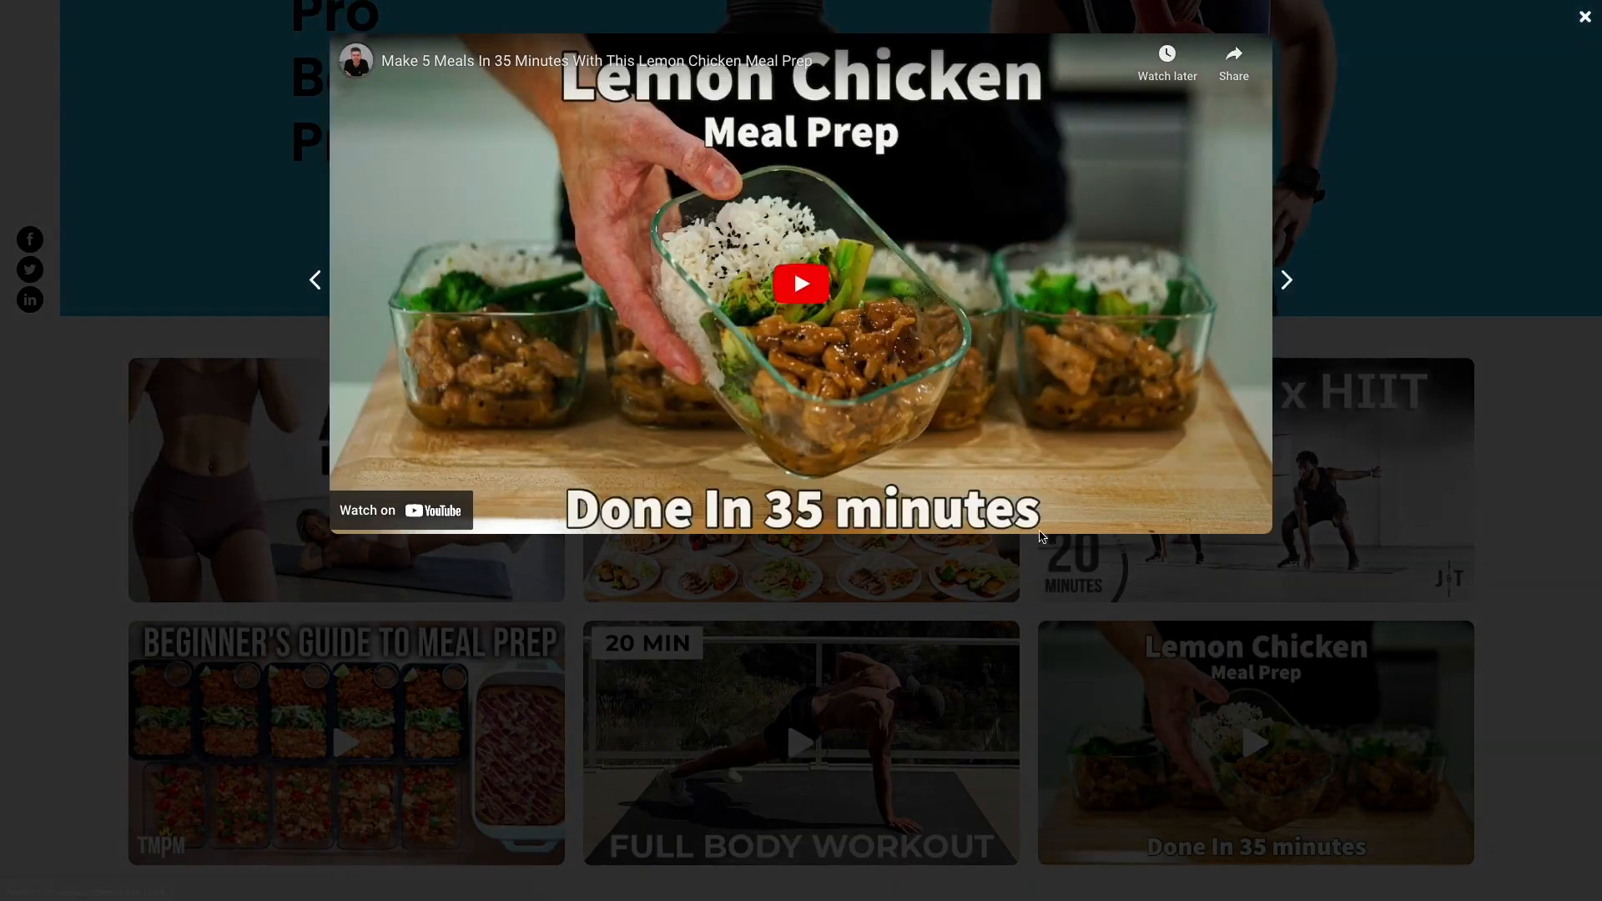
# Play the Lemon Chicken video in the gallery popup on the live site
pyautogui.click(799, 284)
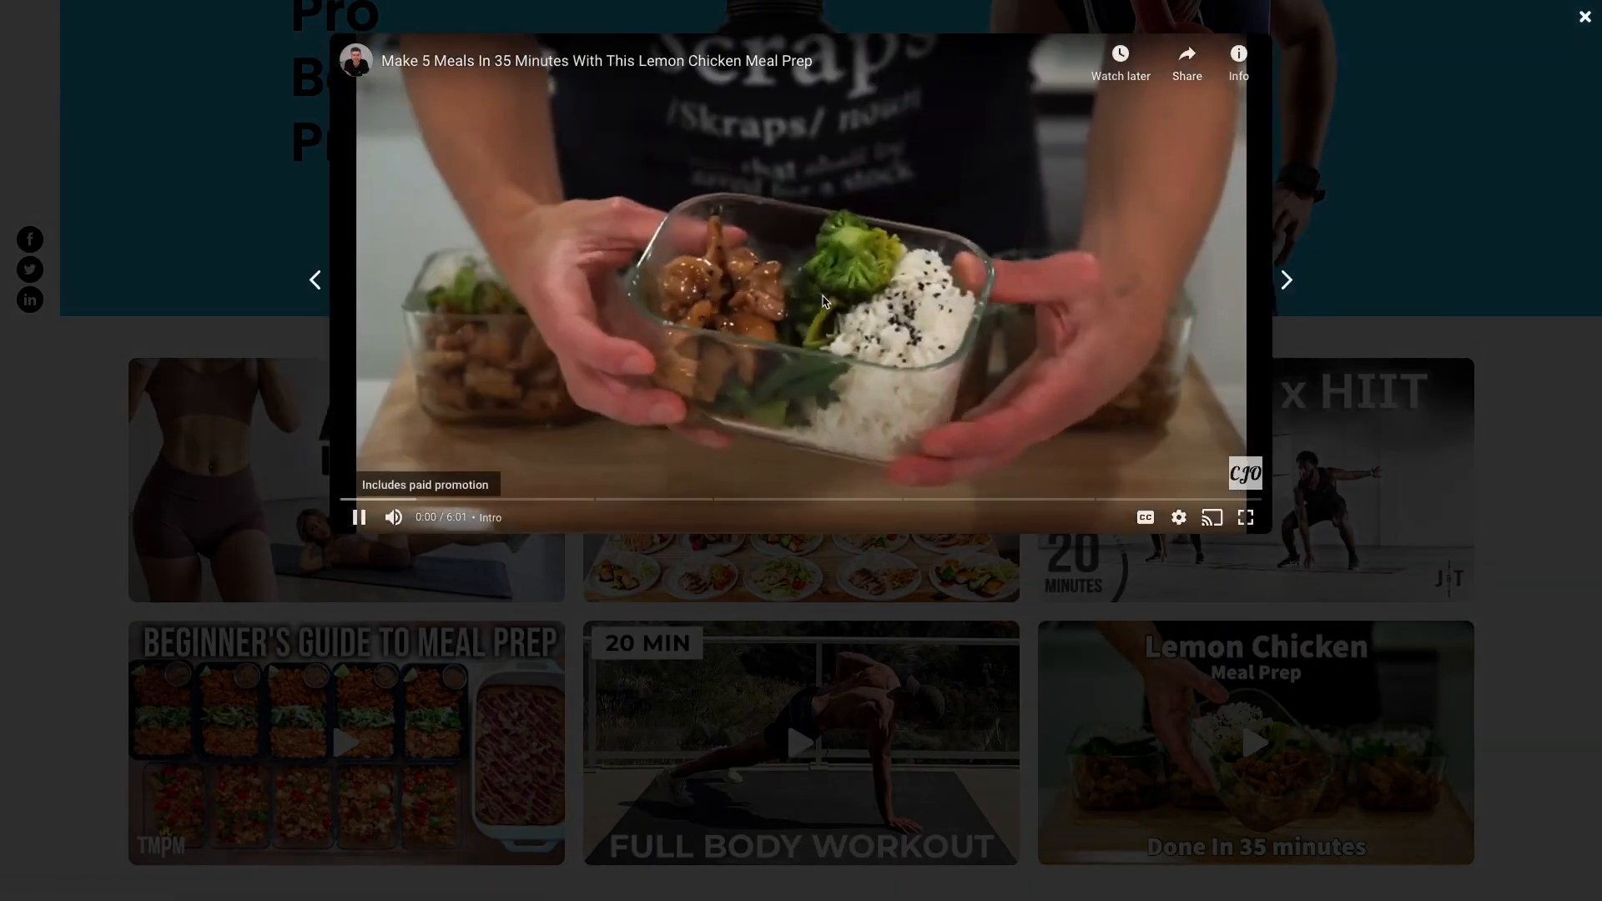